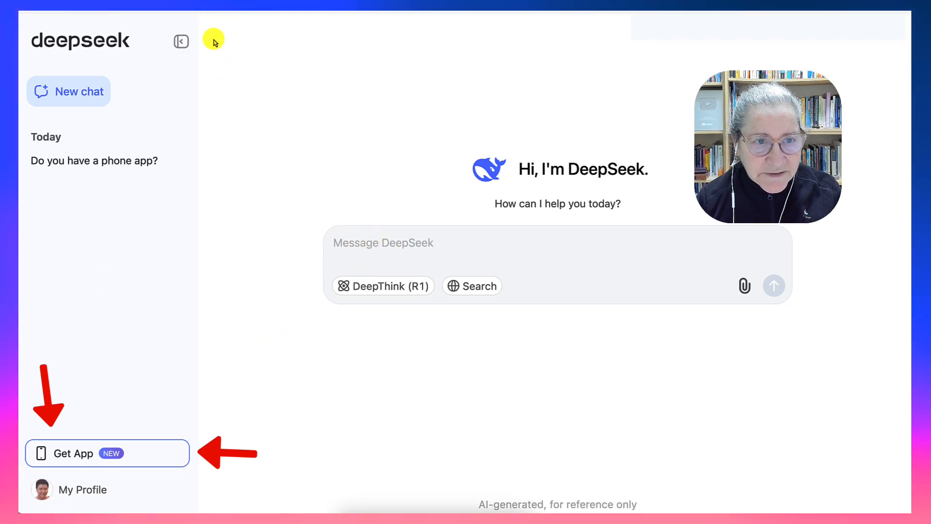
mouse_move(181, 42)
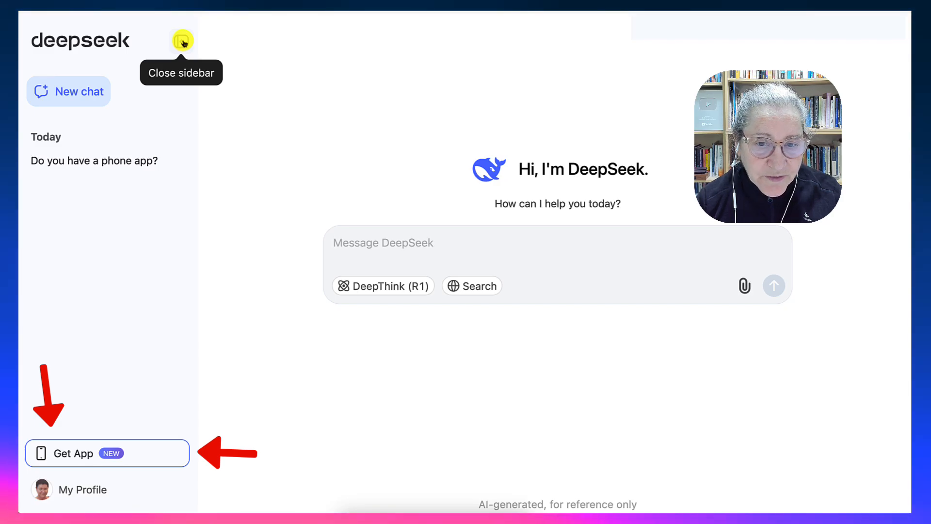
Collapse the chat history sidebar, leaving the empty new-chat greeting.
left_click(182, 42)
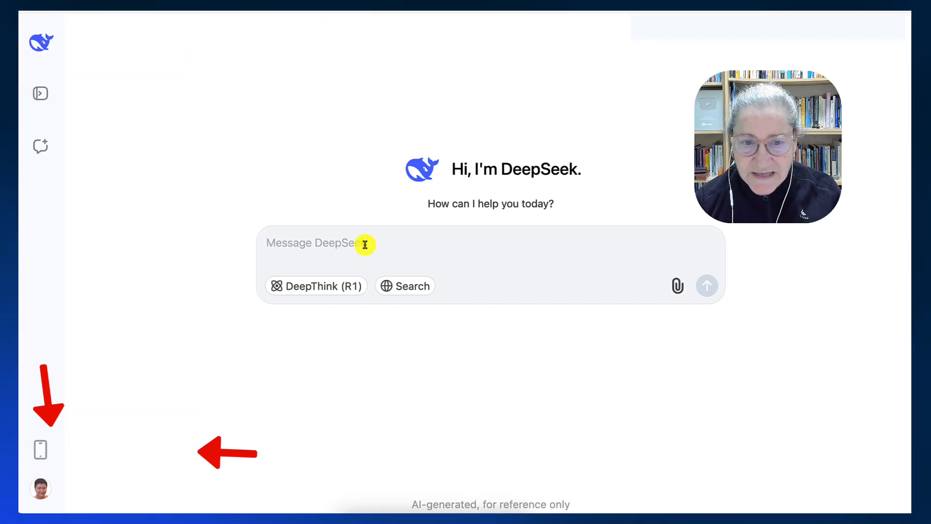
mouse_move(406, 285)
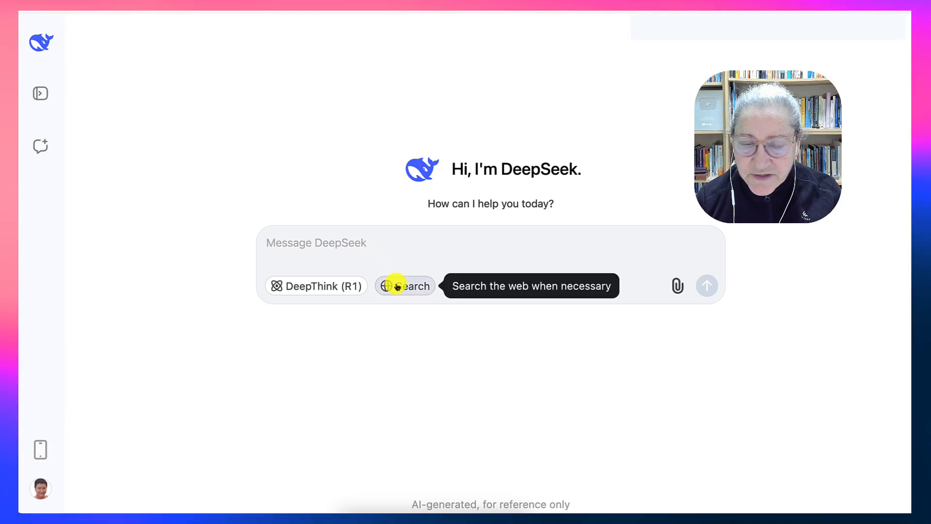
mouse_move(402, 243)
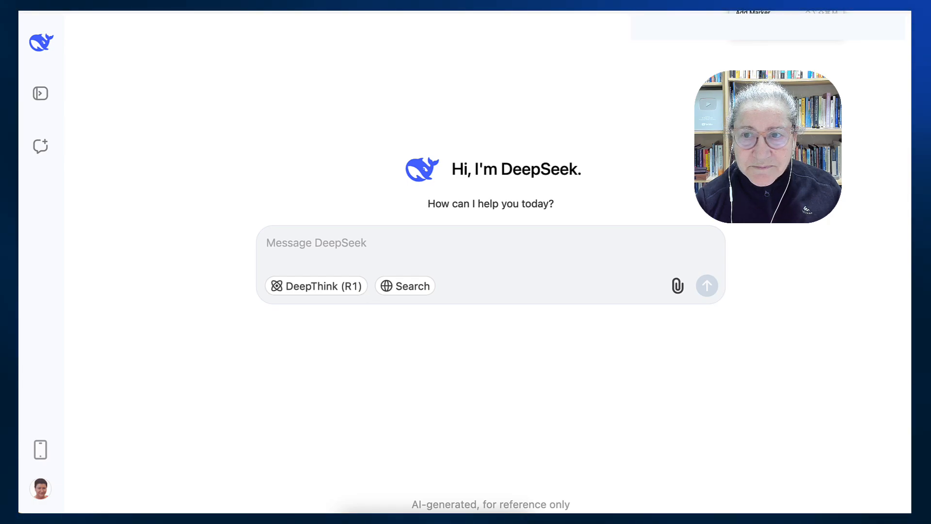
Draft the question on letting iPhone and iPad users view WEBM videos as a Moodle 4.5 admin.
type("As the  admin of Moodle 4.5, how do I enable iPhone and iPad users to view WEBM videos in my Moodle courses to ?")
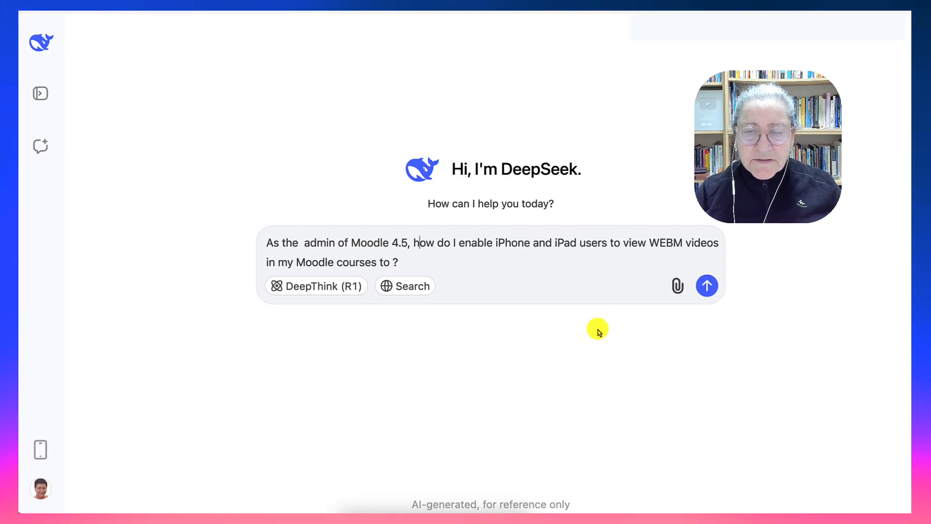
mouse_move(776, 267)
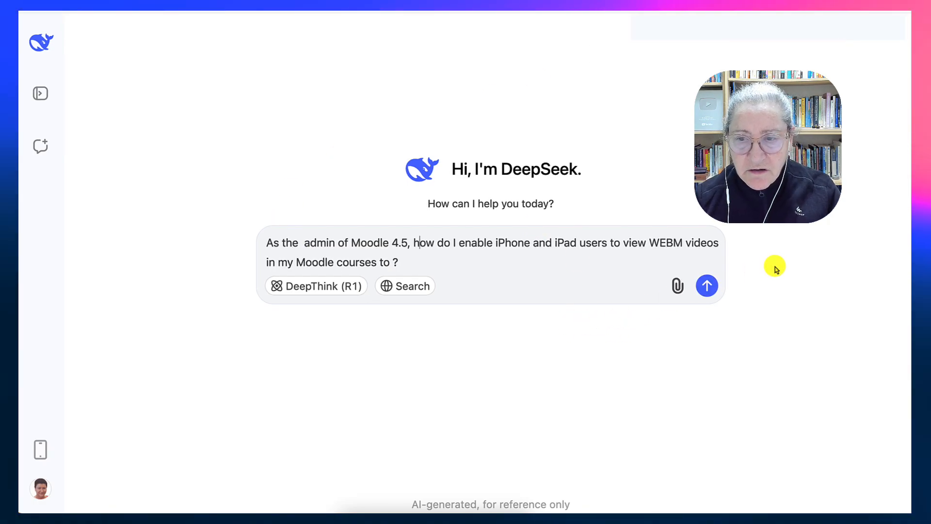
mouse_move(762, 268)
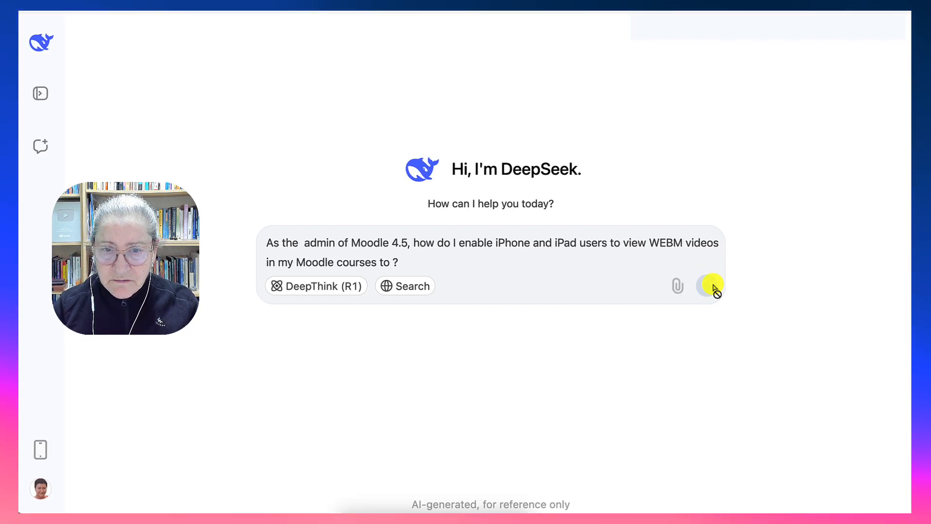
Send the Moodle WEBM question and read the answer's first steps as they generate.
left_click(711, 286)
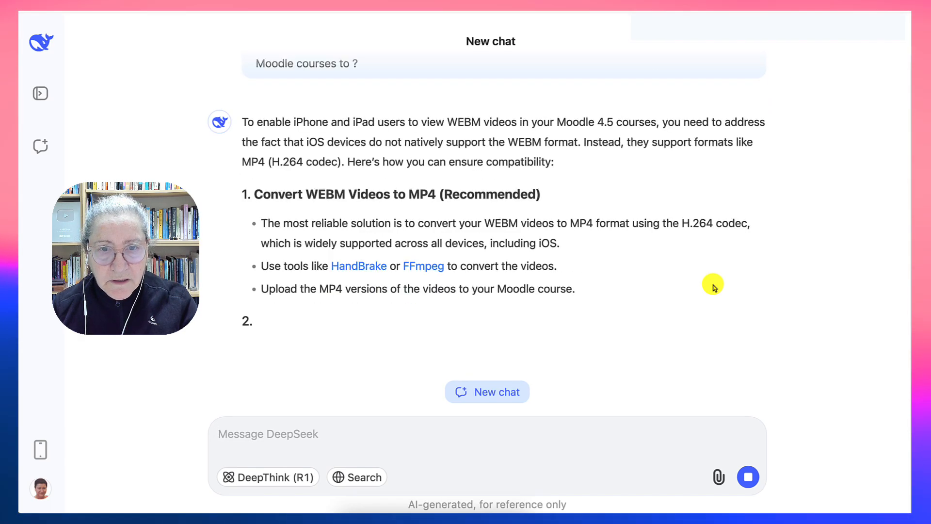
scroll("down", 3)
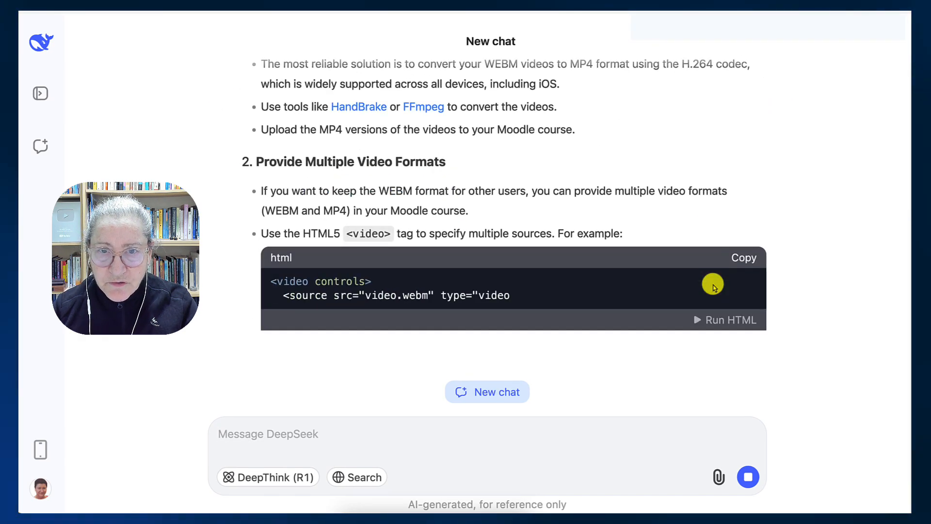
scroll("up", 3)
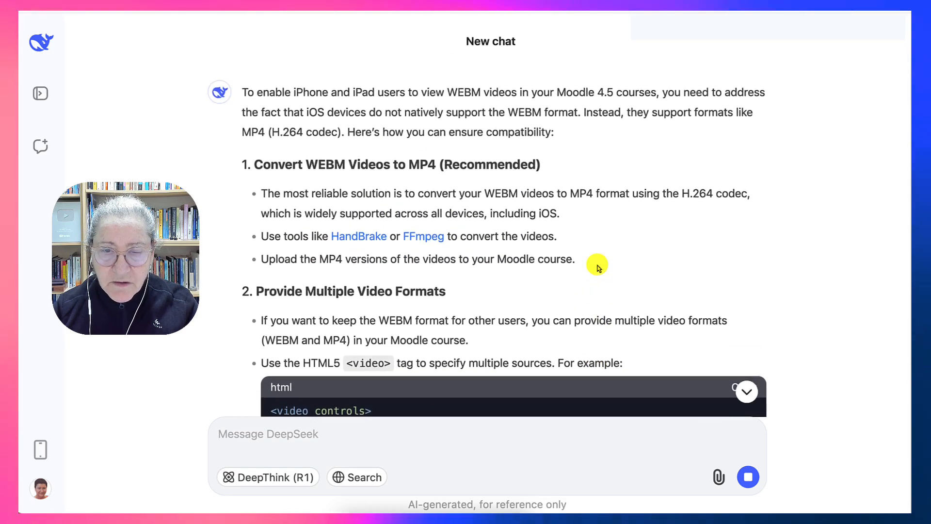
scroll("up", 3)
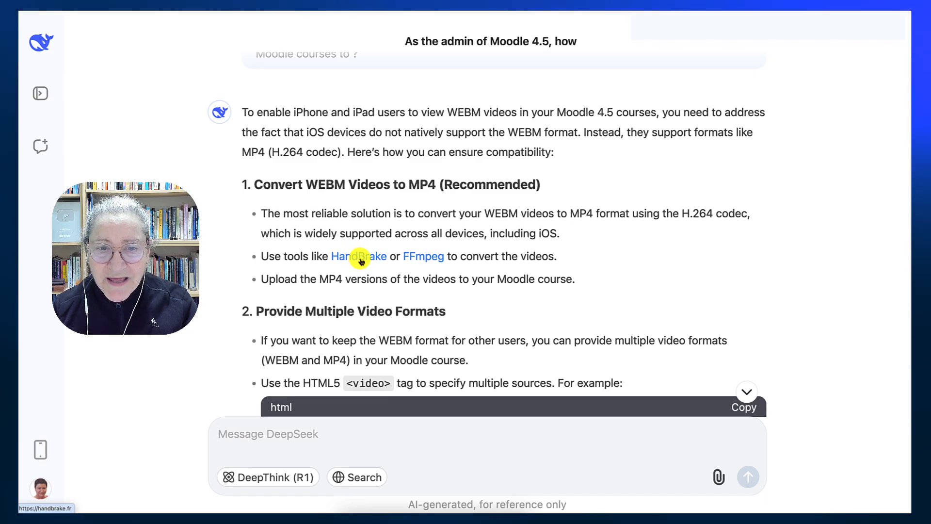
mouse_move(423, 256)
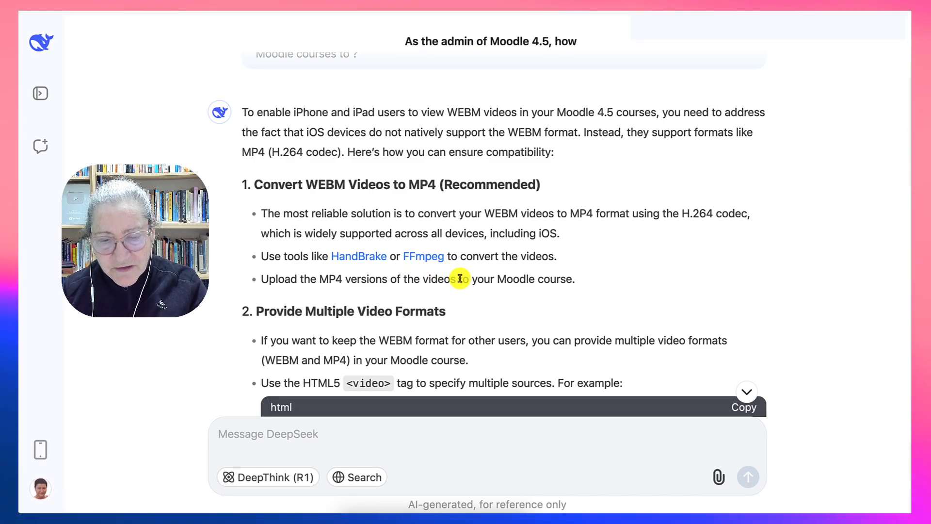
scroll("down", 3)
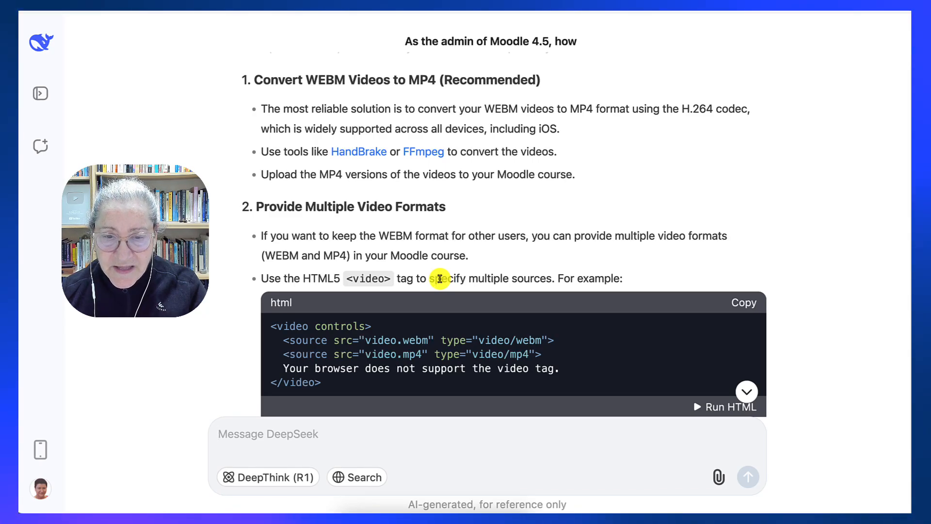
scroll("down", 3)
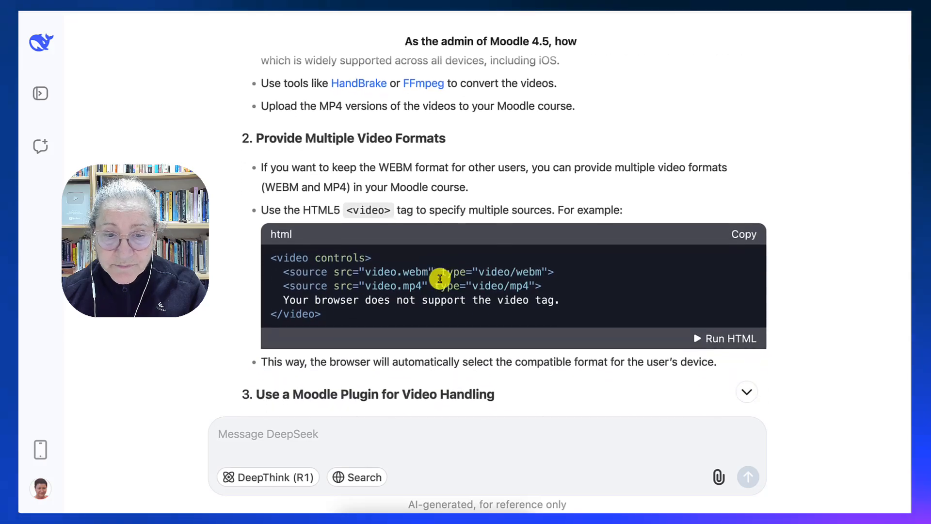
scroll("down", 3)
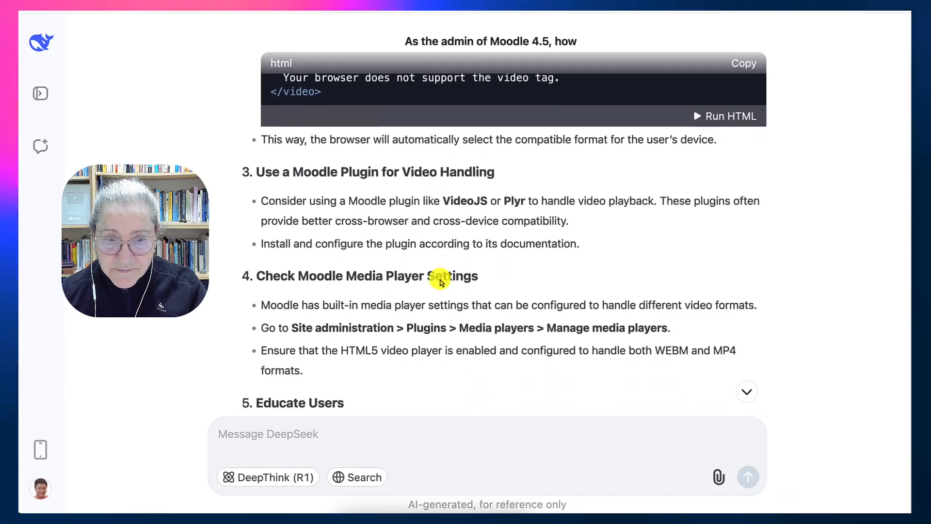
Read through the remaining steps of the six-step iOS WEBM answer to its summary.
scroll("down", 3)
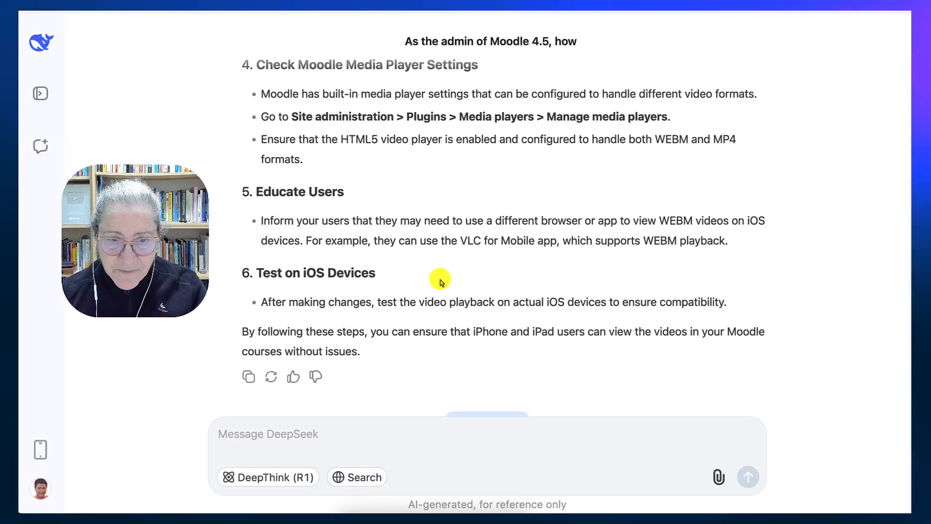
scroll("up", 3)
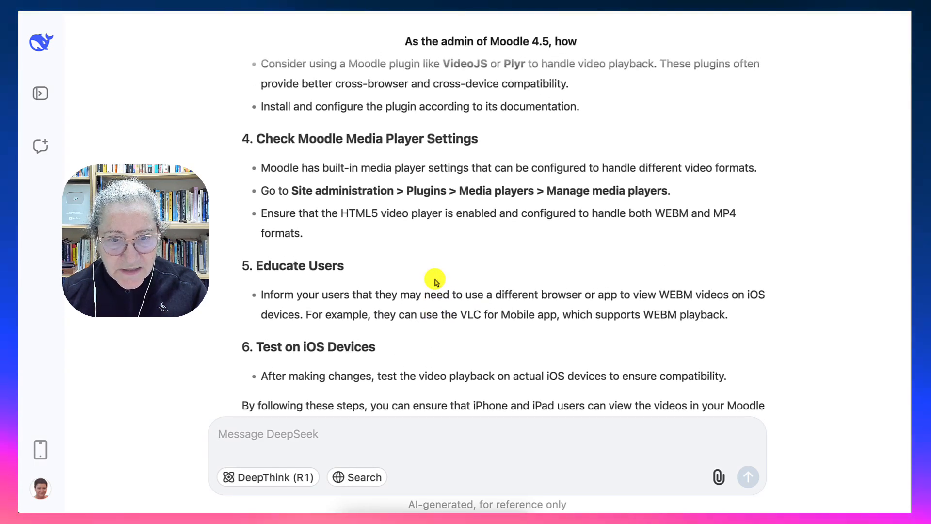
scroll("up", 3)
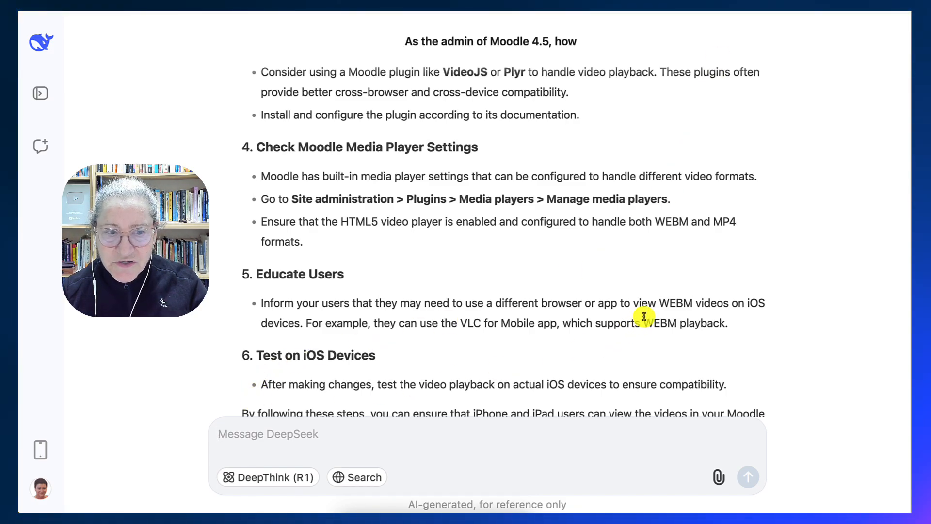
scroll("up", 3)
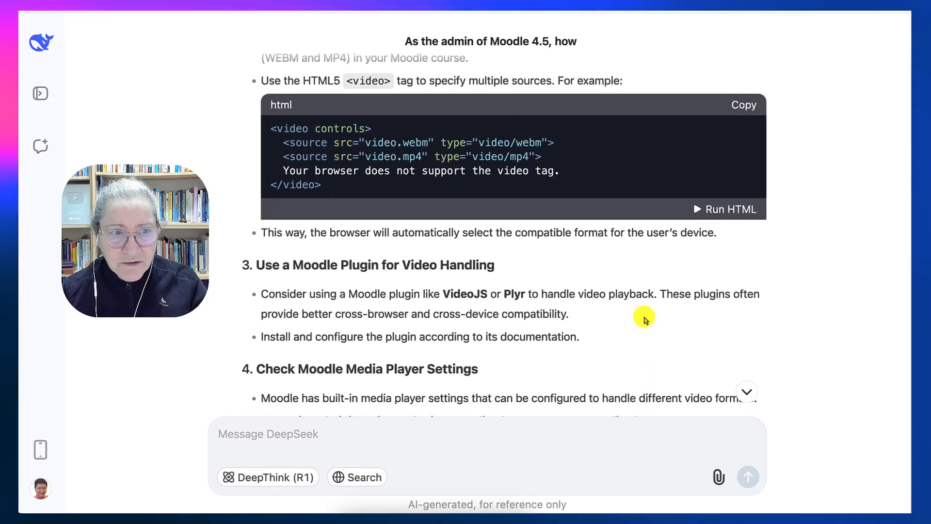
scroll("down", 3)
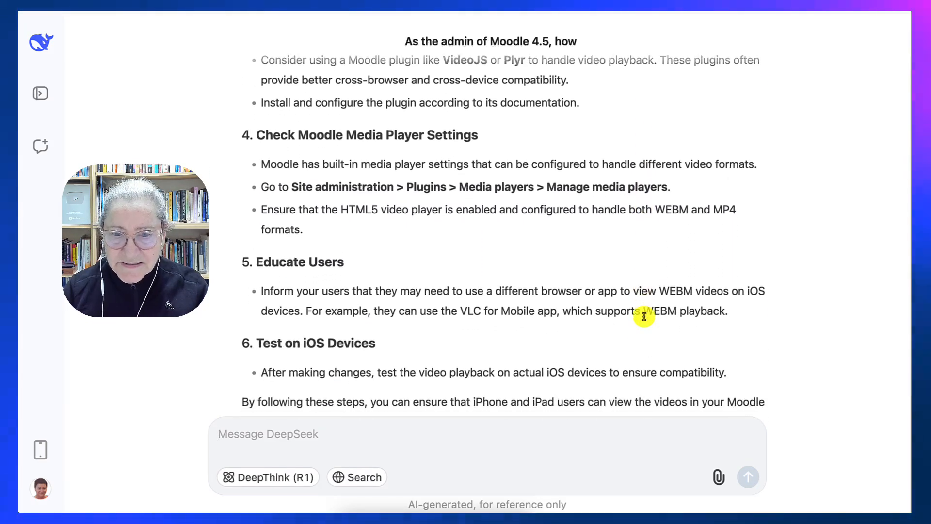
scroll("down", 3)
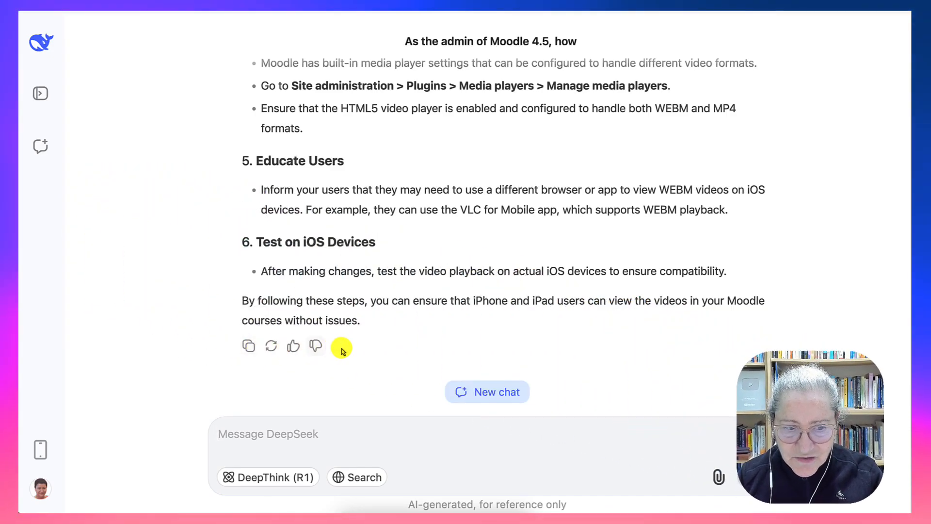
mouse_move(118, 117)
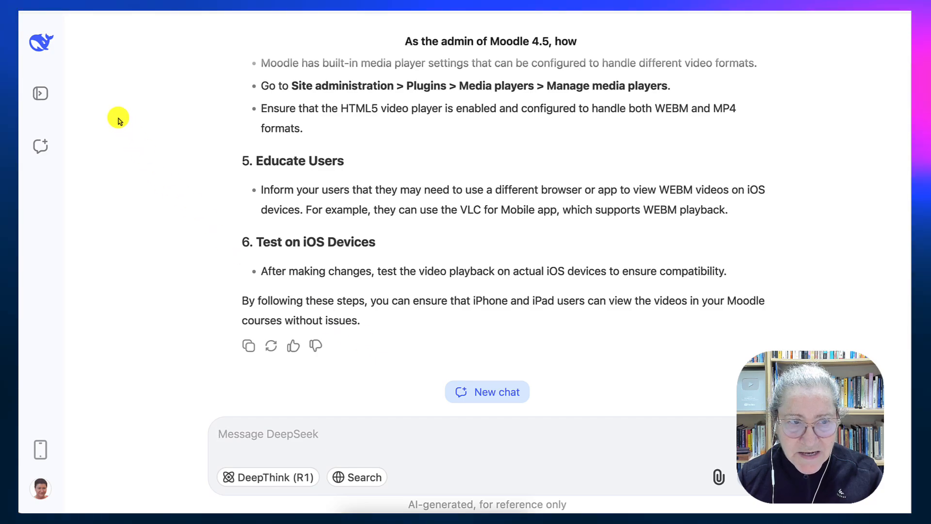
Reopen the chat history, start a fresh chat, then return to the Moodle WEBM conversation.
left_click(39, 93)
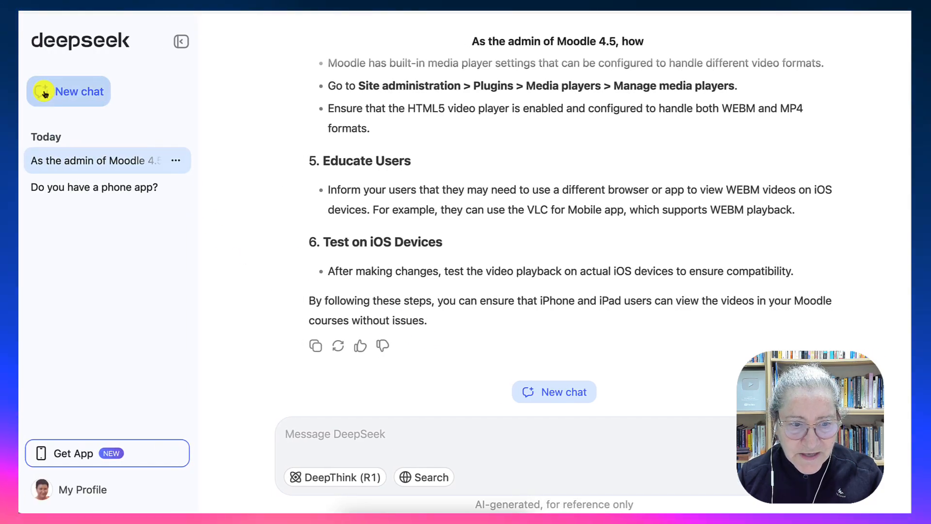
left_click(68, 91)
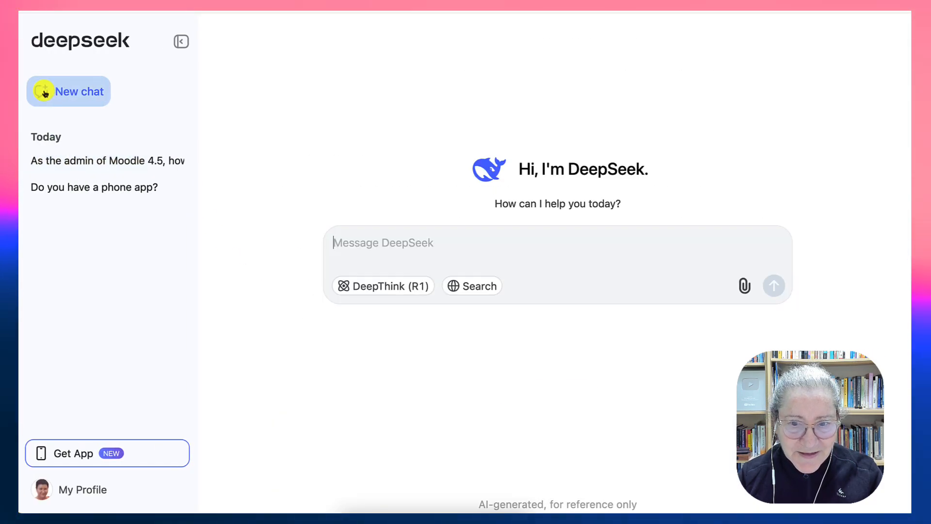
mouse_move(102, 214)
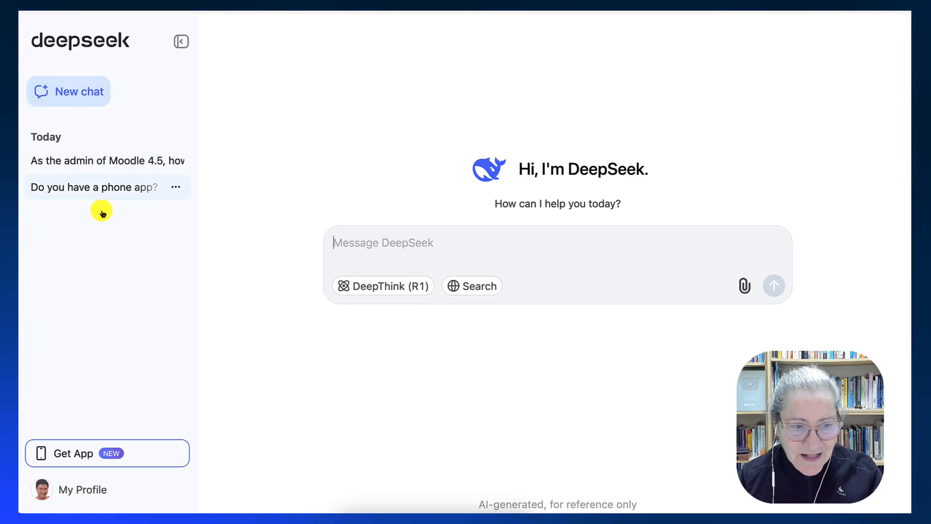
mouse_move(106, 160)
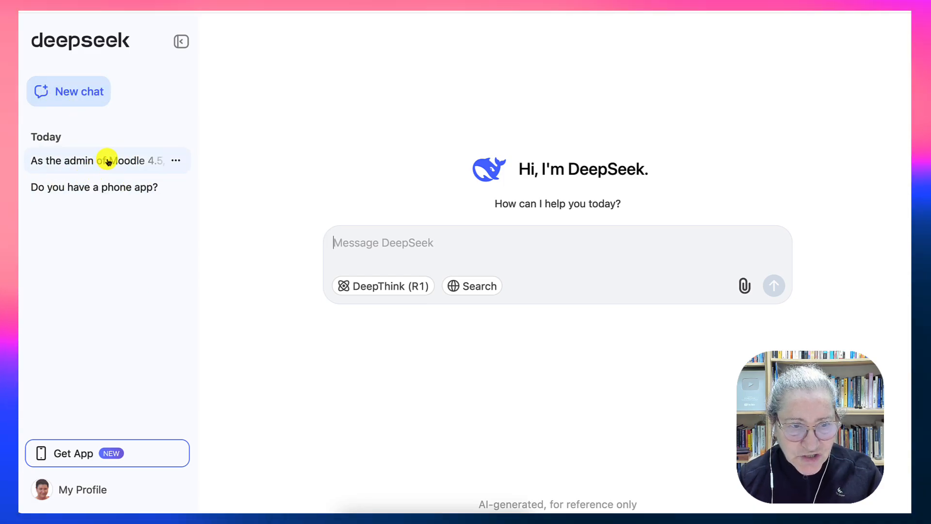
left_click(95, 160)
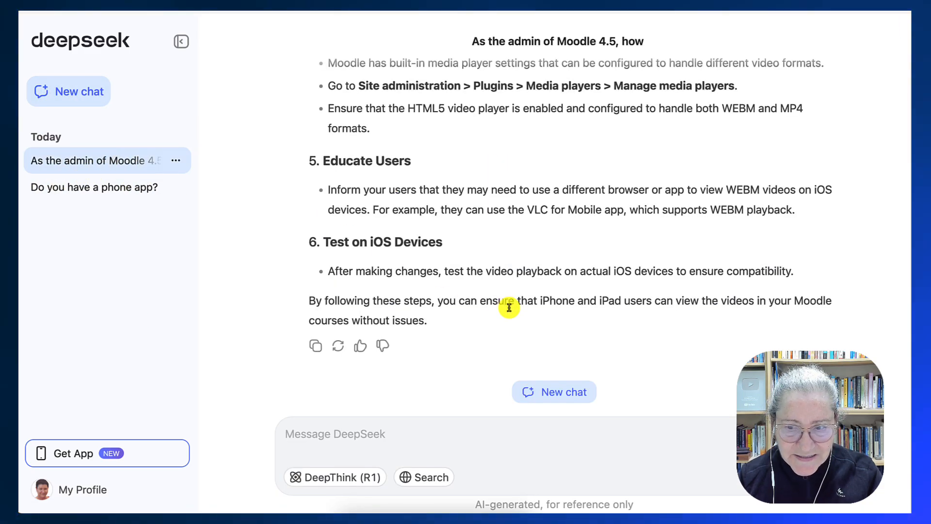
mouse_move(540, 366)
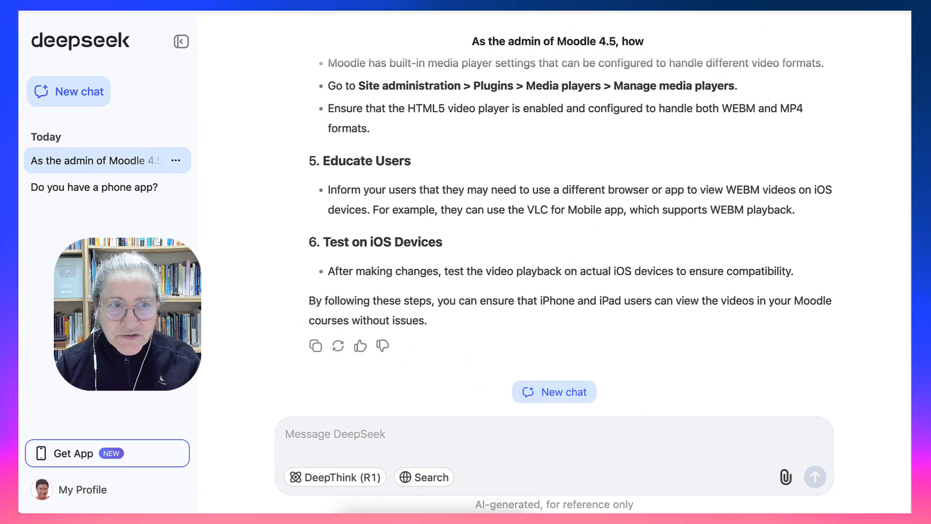
Hide the chat history panel before drafting the follow-up about the second Moodle site.
left_click(182, 41)
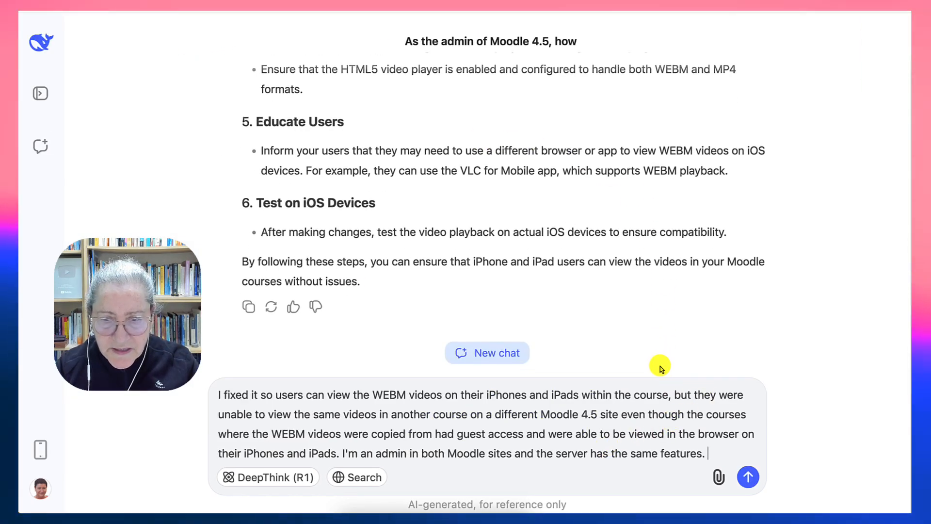
mouse_move(567, 396)
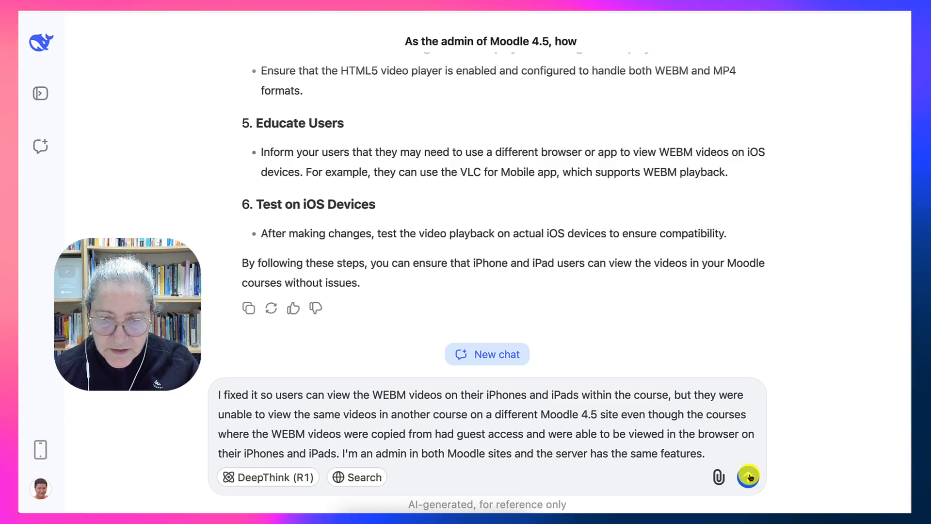
Send the follow-up about WEBM still failing on the second site and read the early troubleshooting steps.
left_click(747, 477)
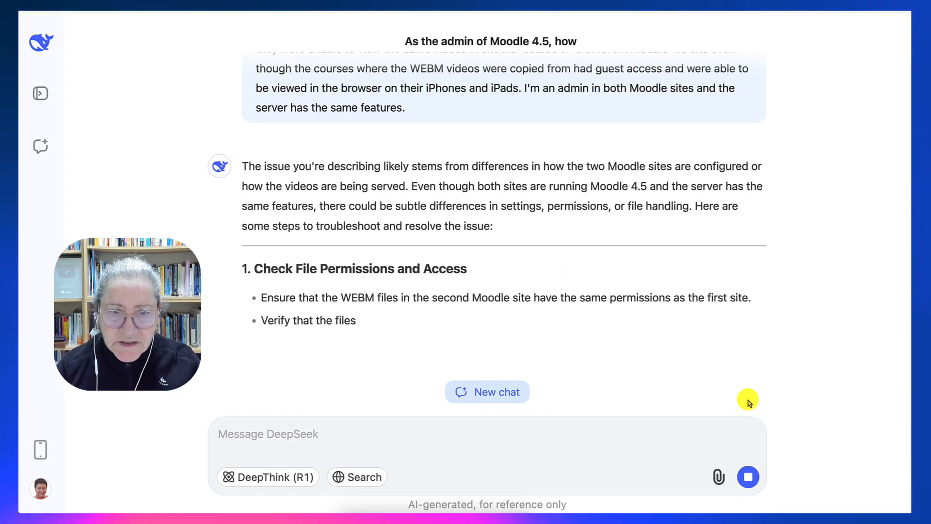
scroll("down", 3)
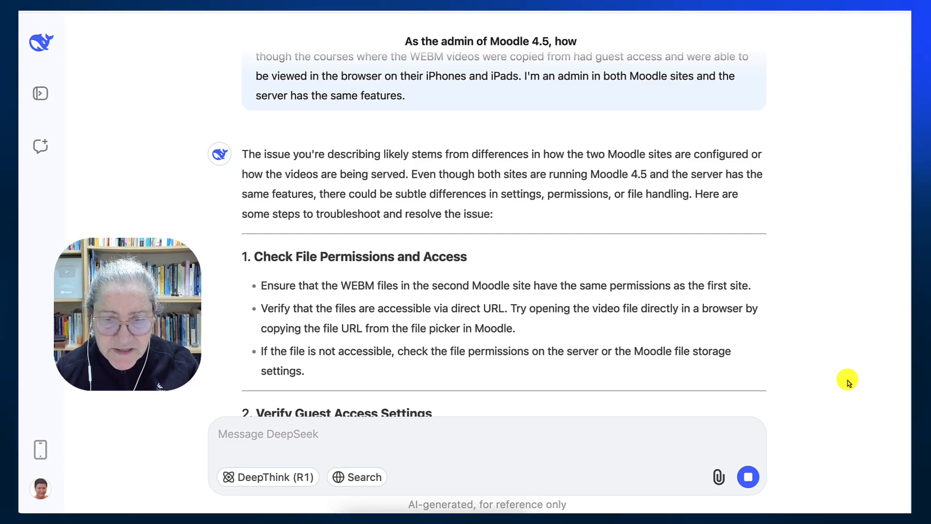
scroll("down", 3)
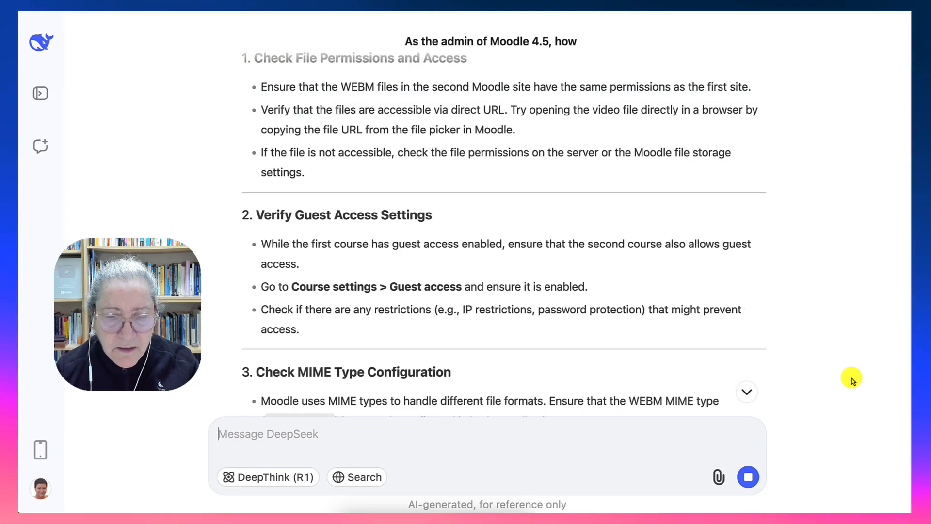
mouse_move(514, 248)
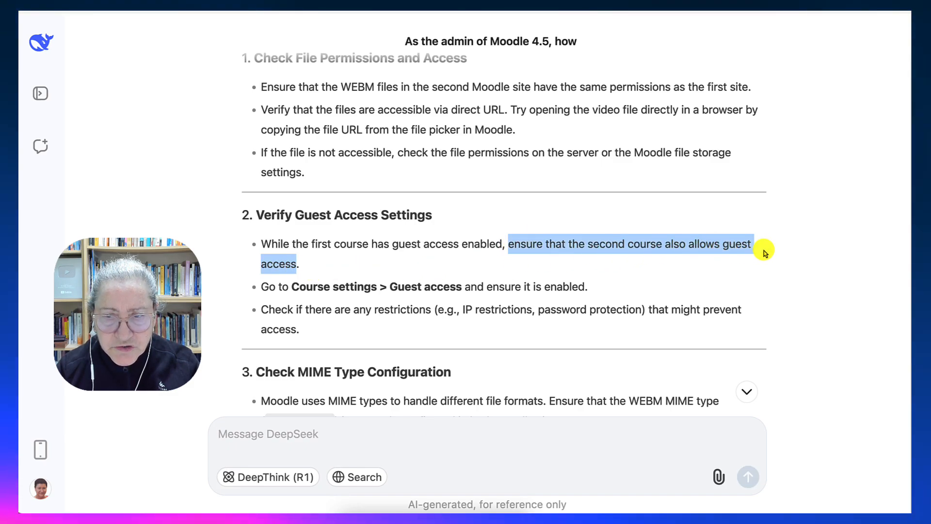
mouse_move(777, 251)
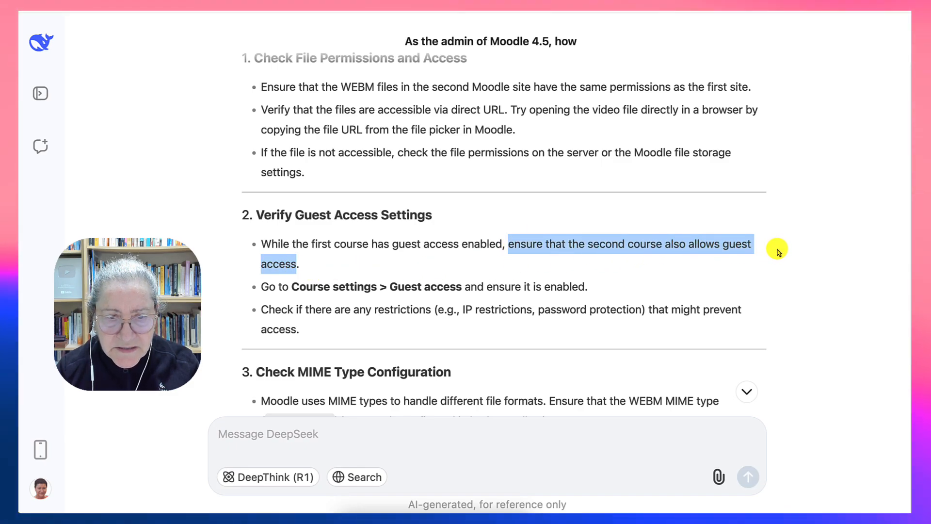
scroll("down", 3)
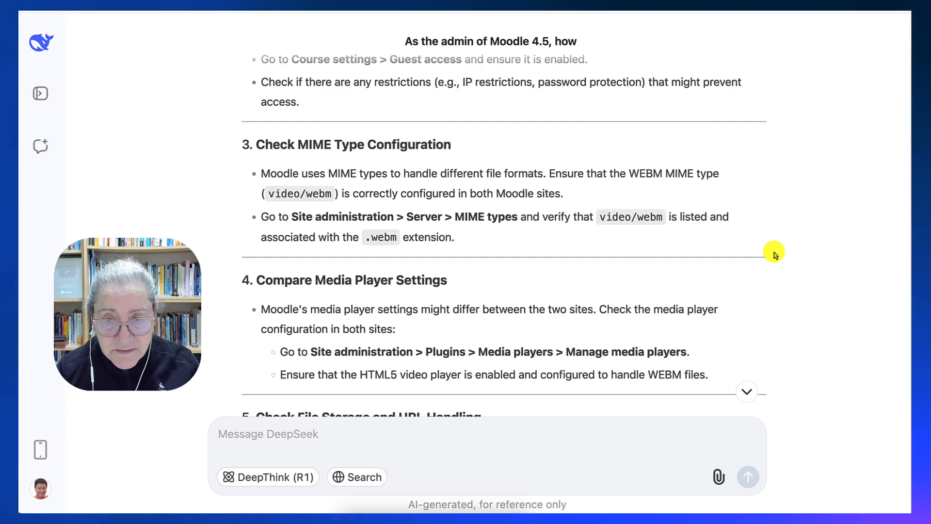
scroll("down", 3)
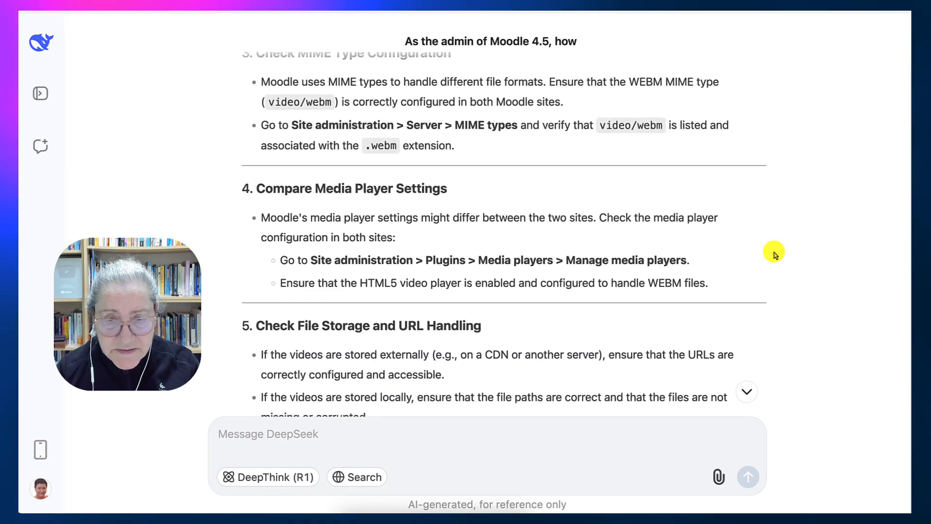
scroll("down", 3)
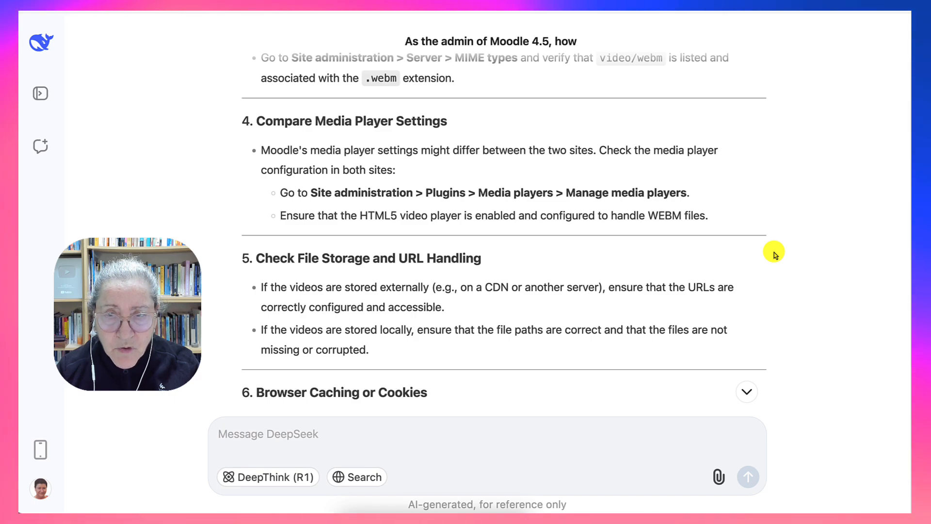
scroll("up", 3)
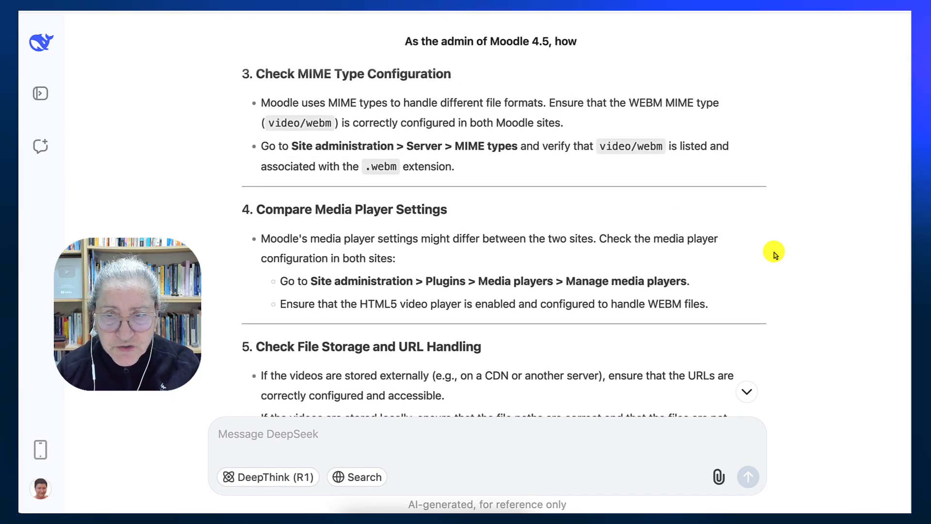
scroll("down", 3)
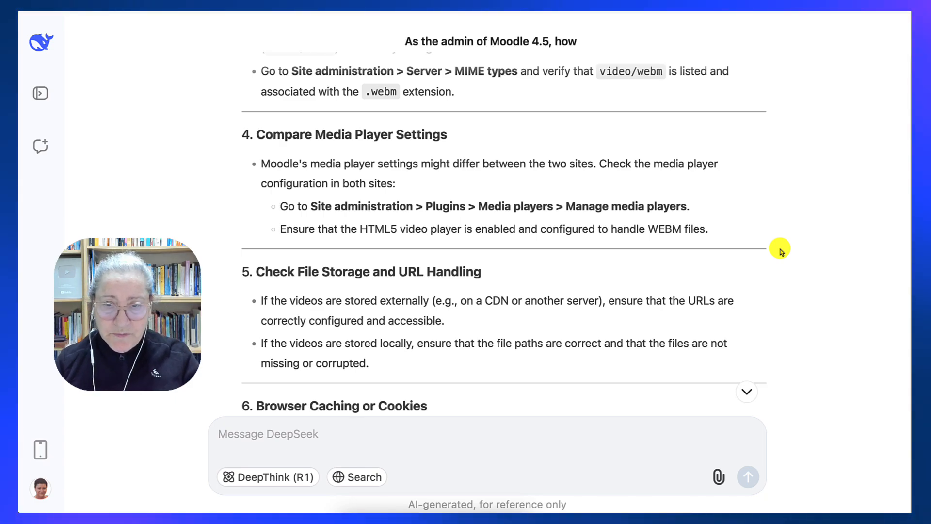
mouse_move(768, 266)
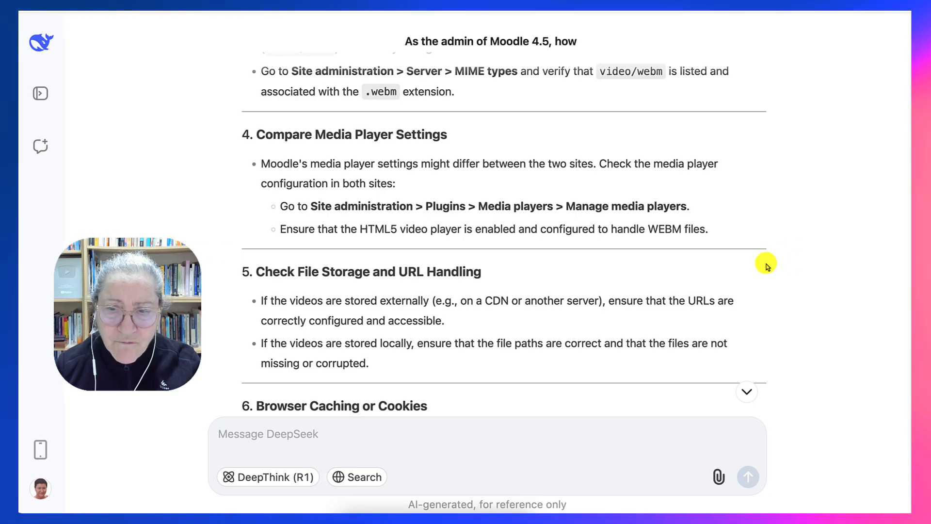
Read through the middle troubleshooting sections of the twelve-step reply.
scroll("down", 3)
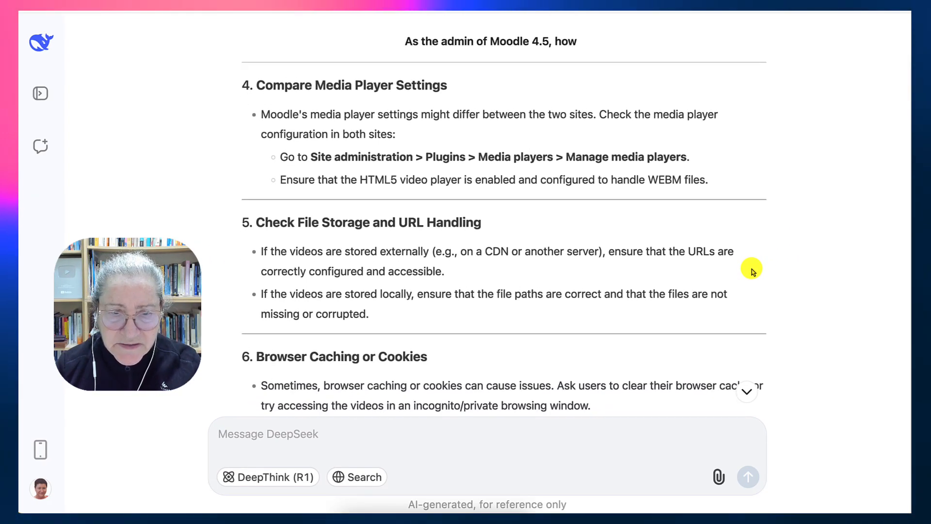
scroll("down", 3)
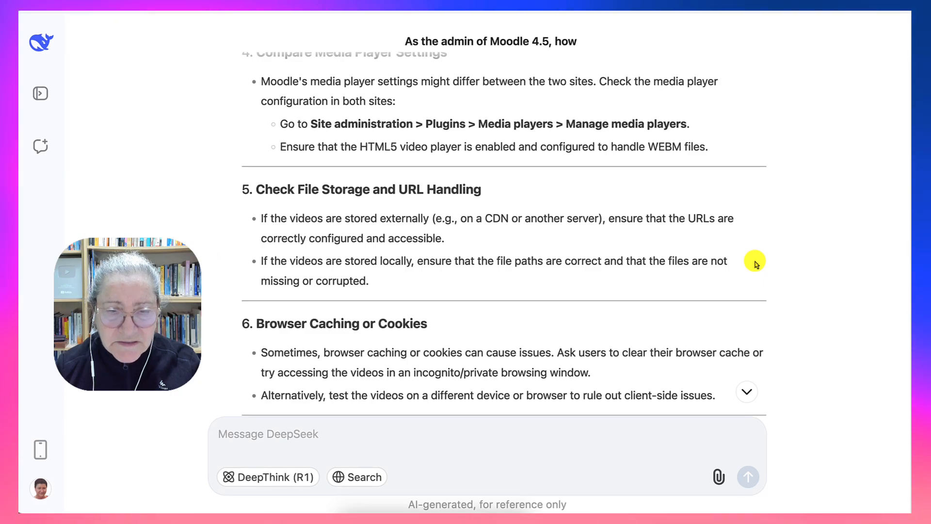
scroll("up", 3)
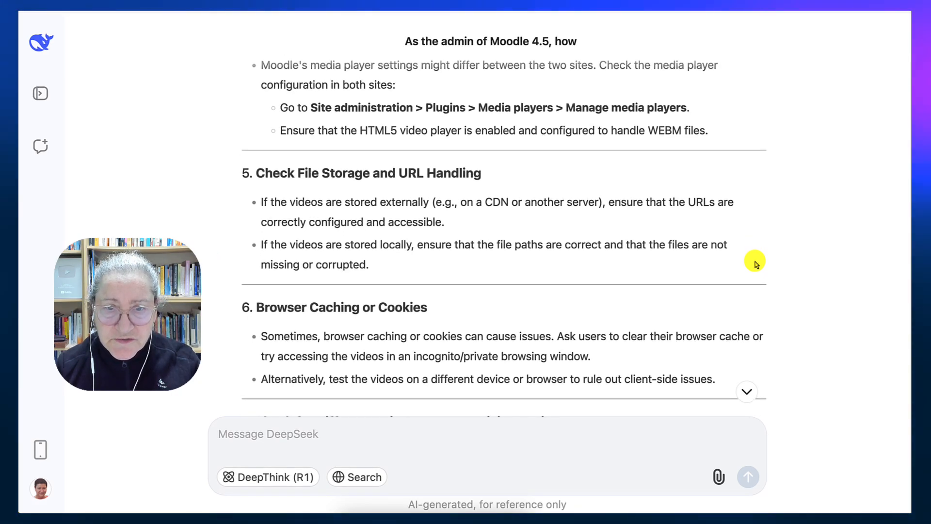
scroll("down", 3)
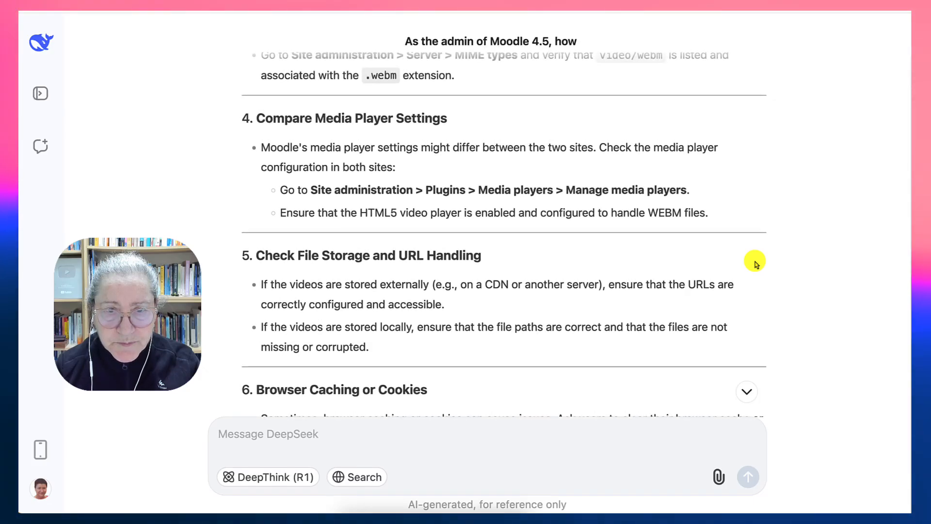
mouse_move(688, 208)
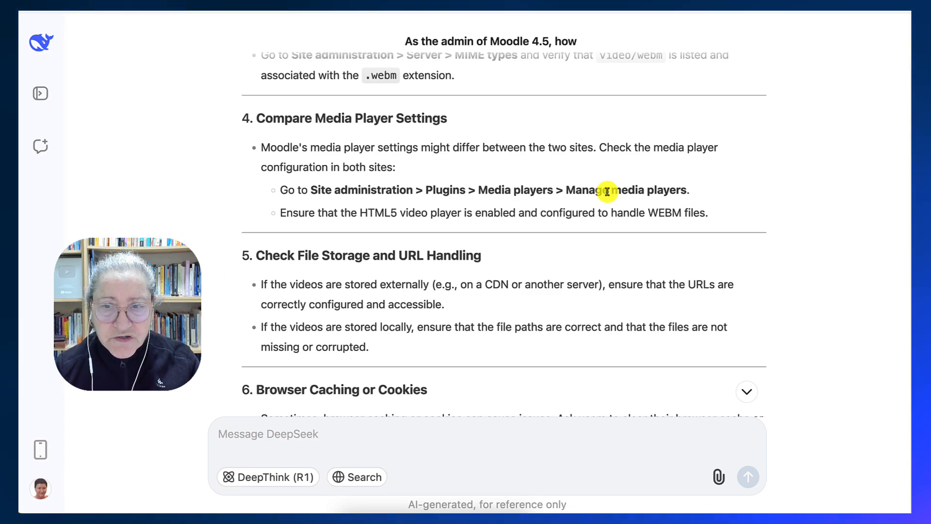
mouse_move(708, 191)
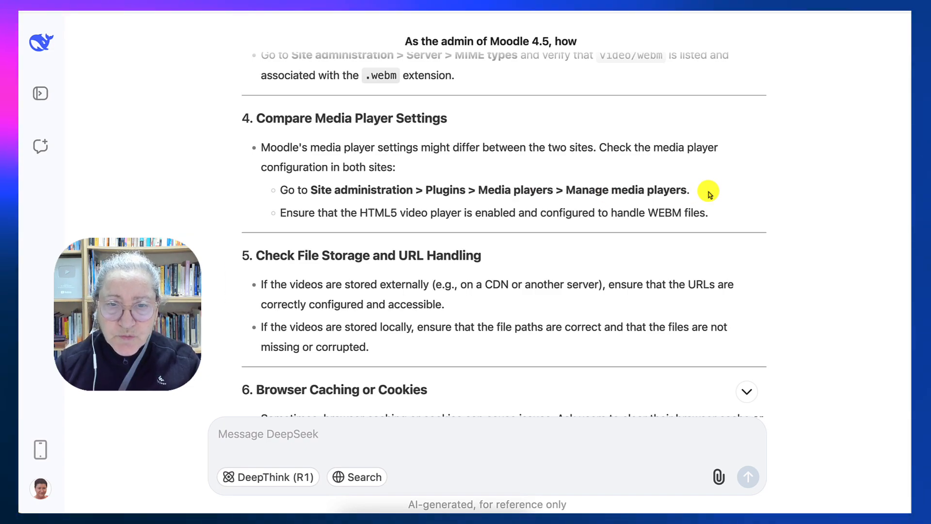
mouse_move(667, 224)
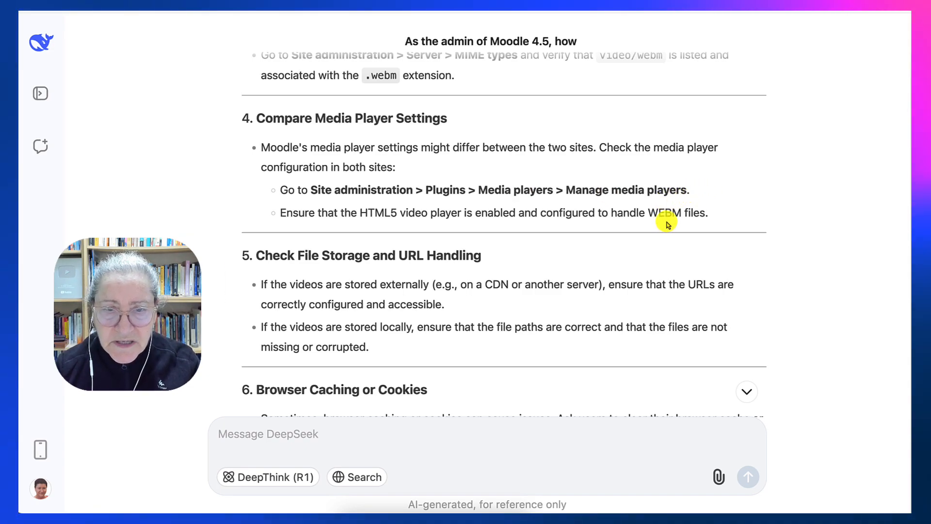
mouse_move(668, 298)
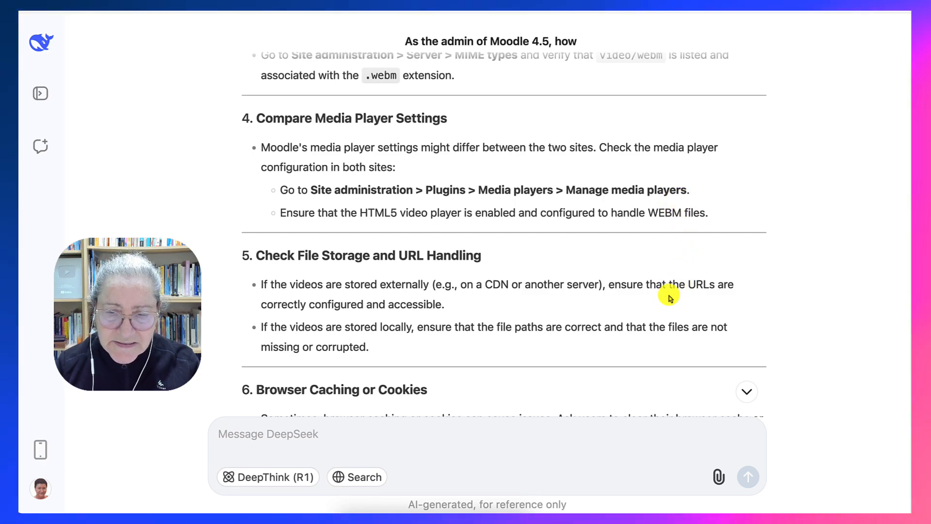
scroll("down", 3)
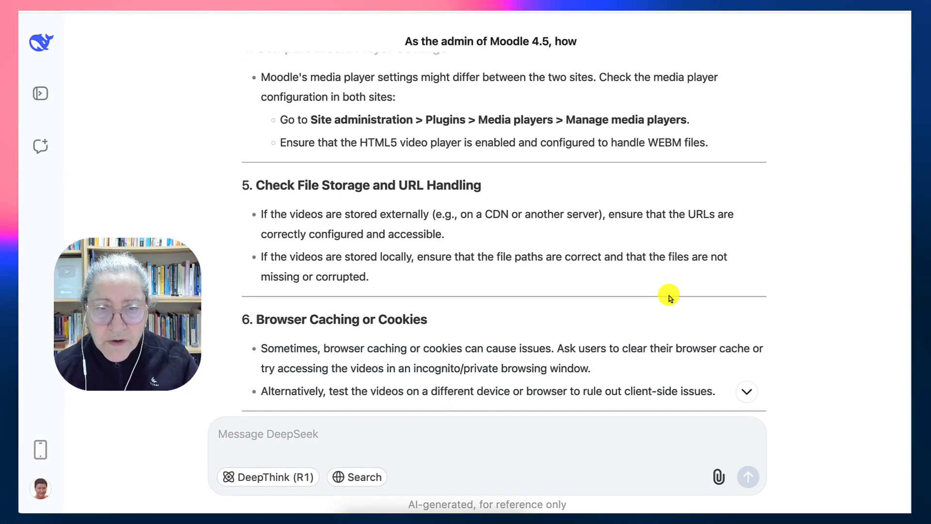
scroll("down", 3)
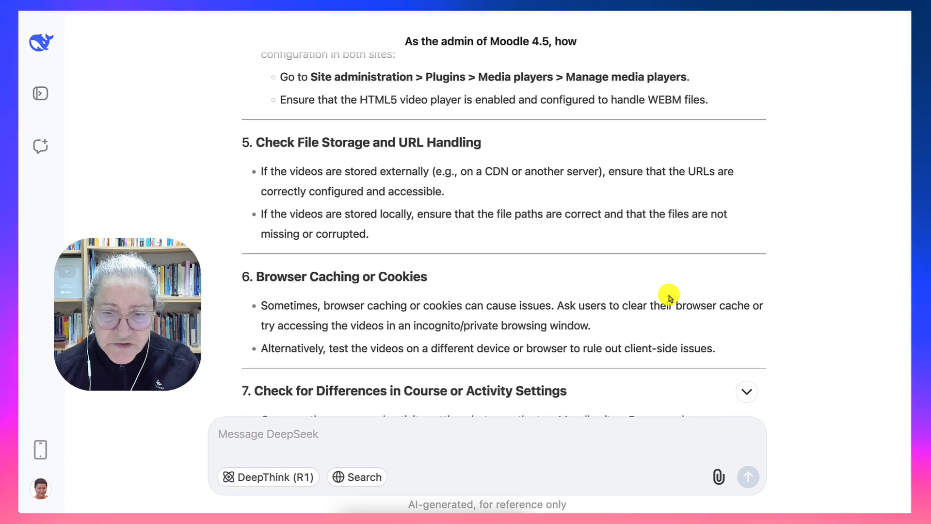
scroll("down", 3)
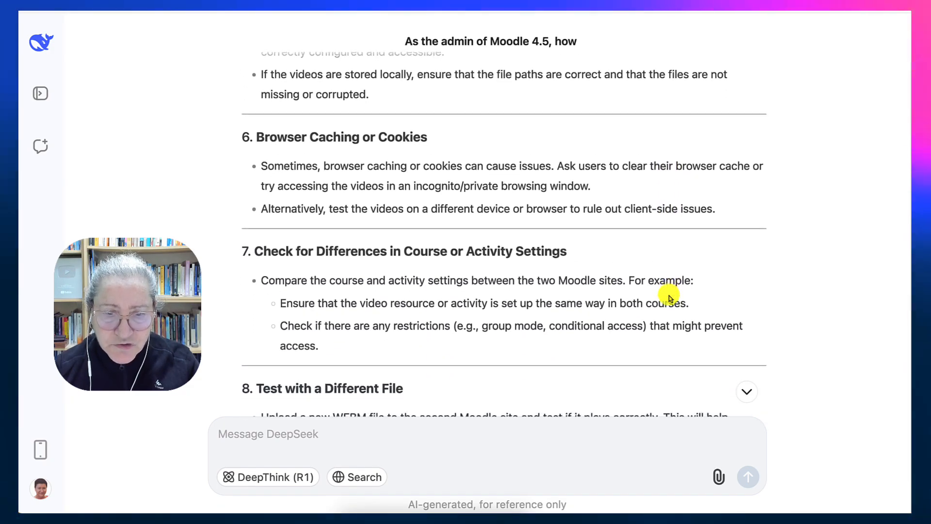
Read the final checks, the MP4 fallback advice and the closing summary on WEBM playback.
scroll("down", 3)
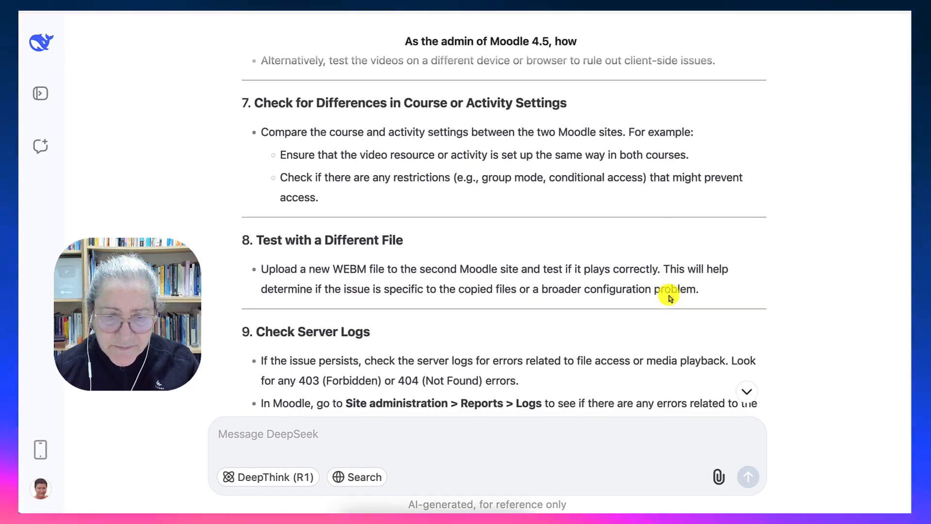
scroll("down", 3)
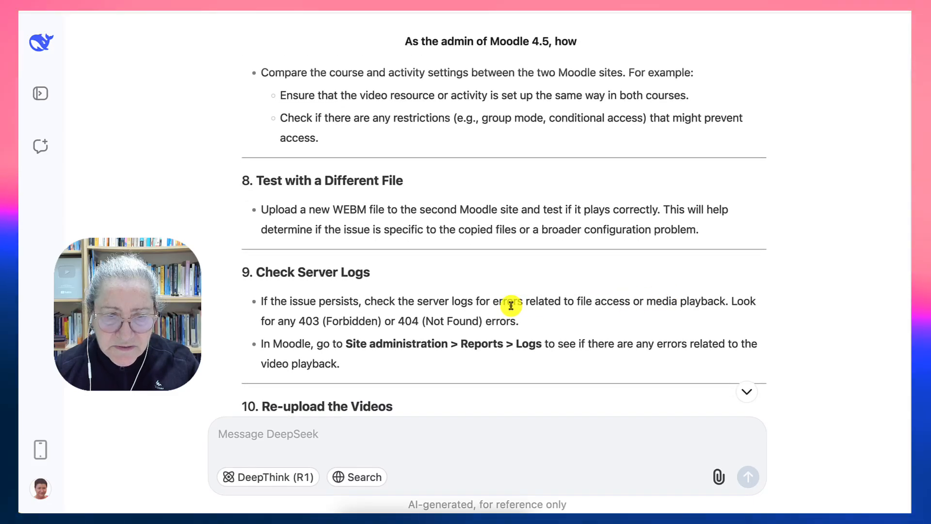
mouse_move(495, 311)
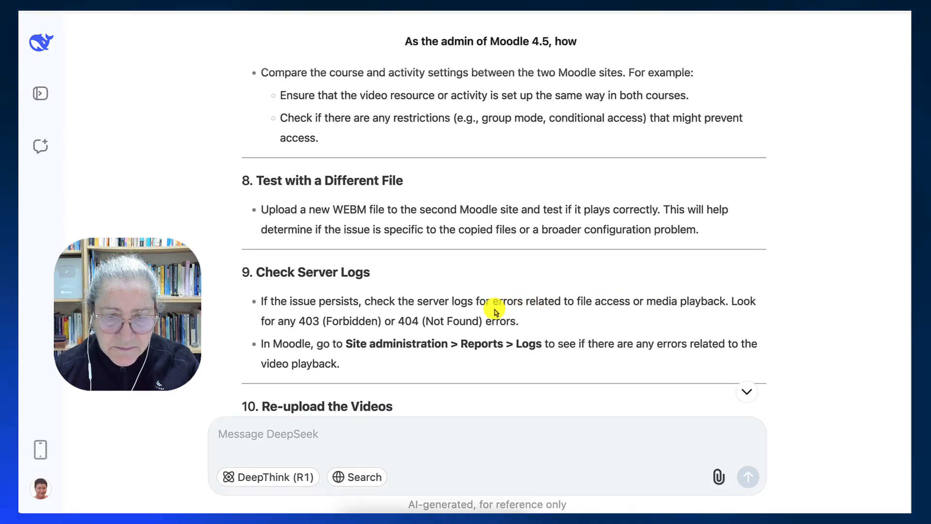
scroll("up", 3)
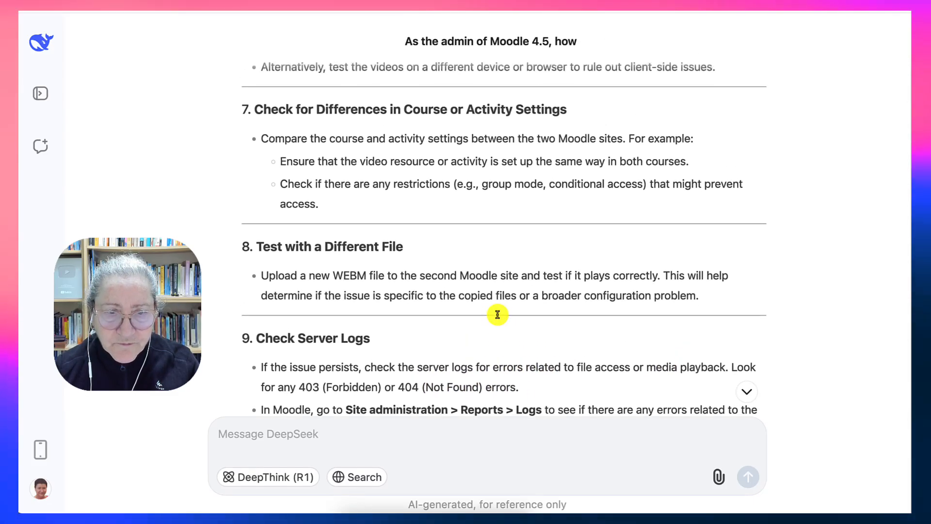
scroll("down", 3)
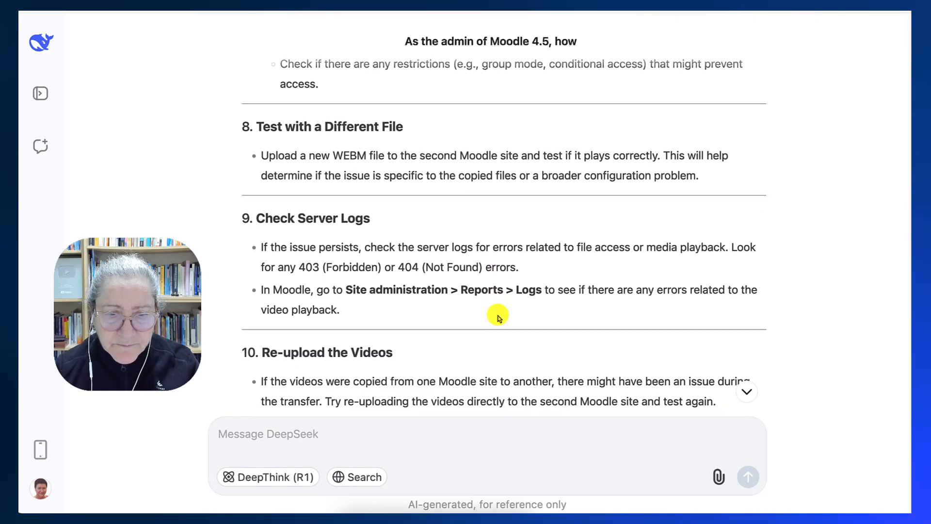
scroll("down", 3)
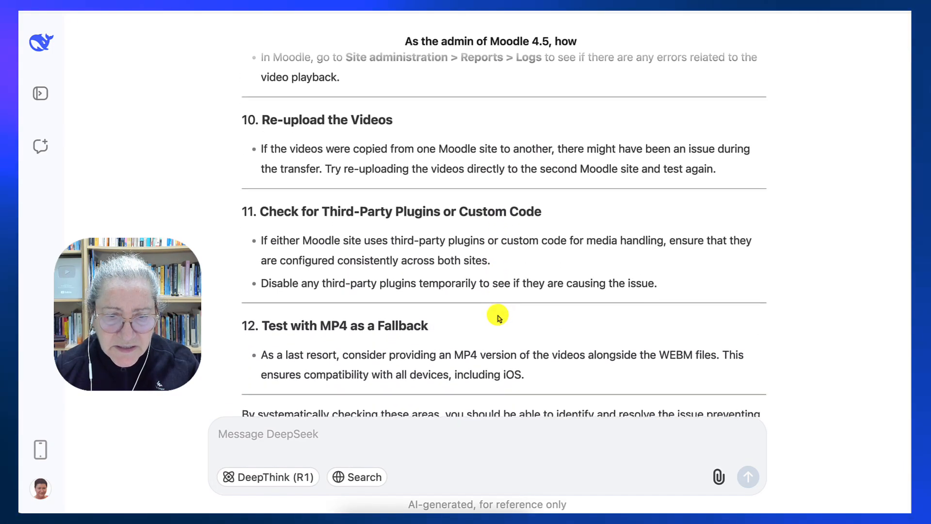
scroll("down", 3)
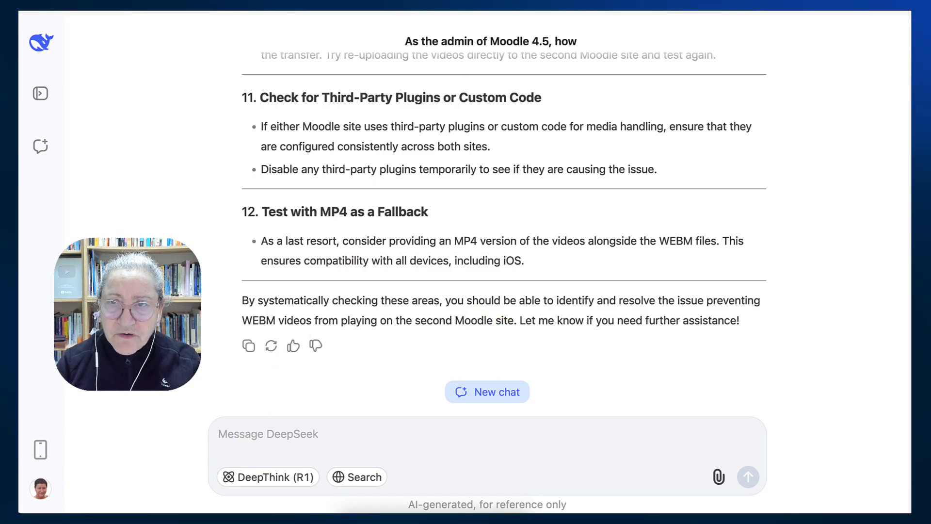
mouse_move(240, 350)
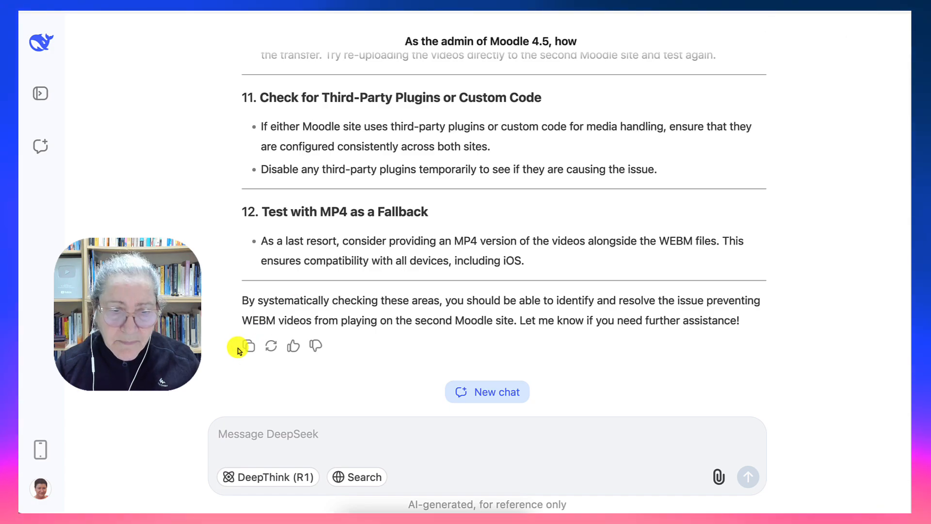
Ask whether SCSS code in the Moove theme would help and request code suggestions.
type("Would a SCSS code in the theme help? I'm using Moove theme. Can you suggest codes to help either in the additional html or in the advanced theme?")
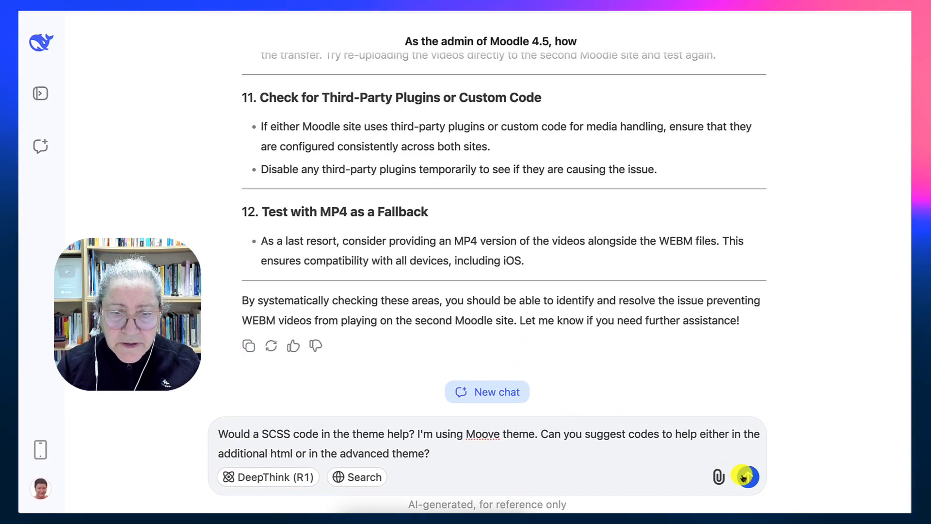
mouse_move(718, 476)
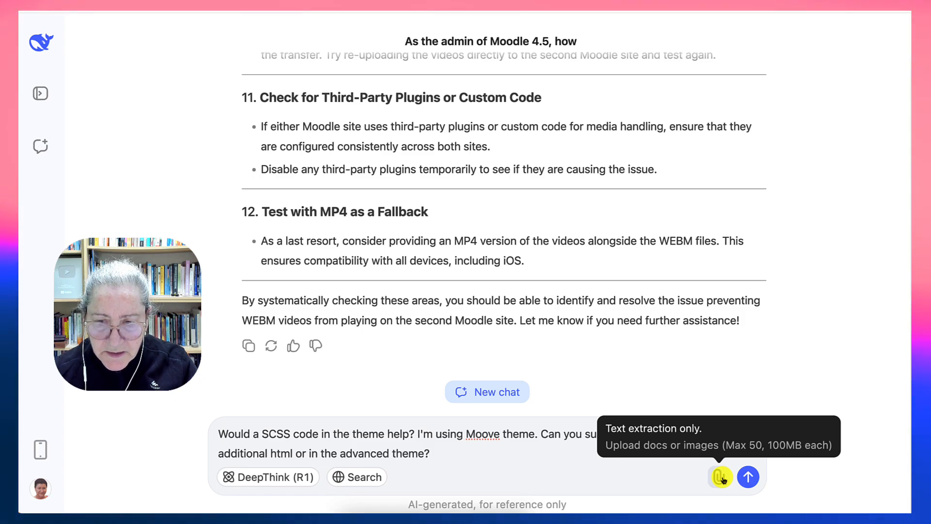
mouse_move(731, 459)
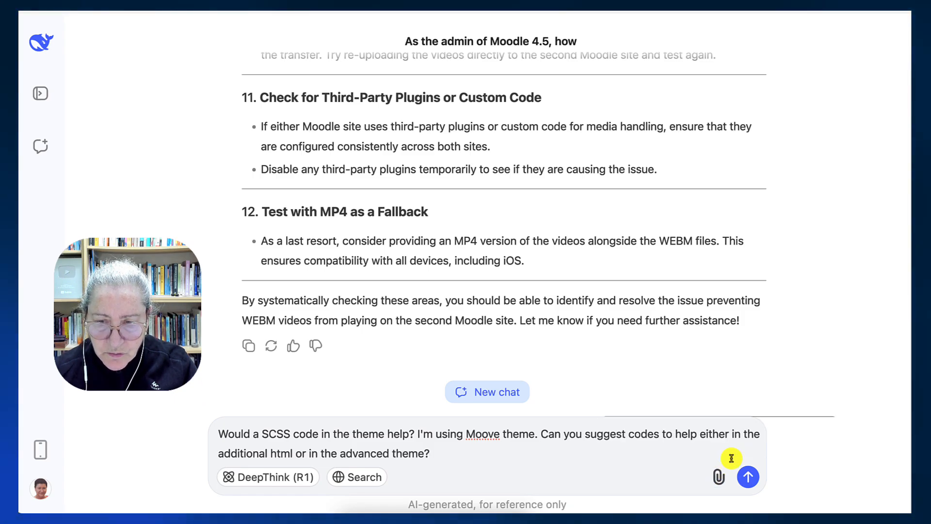
mouse_move(719, 477)
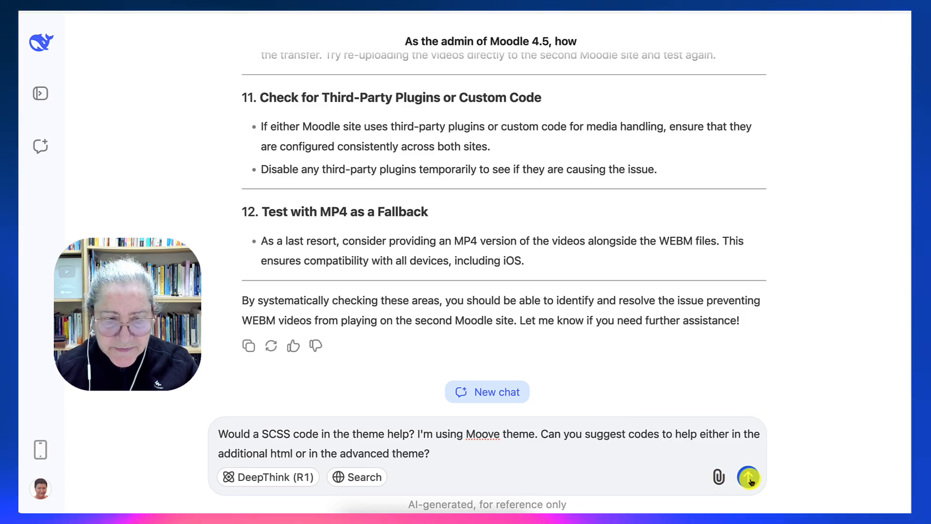
left_click(748, 477)
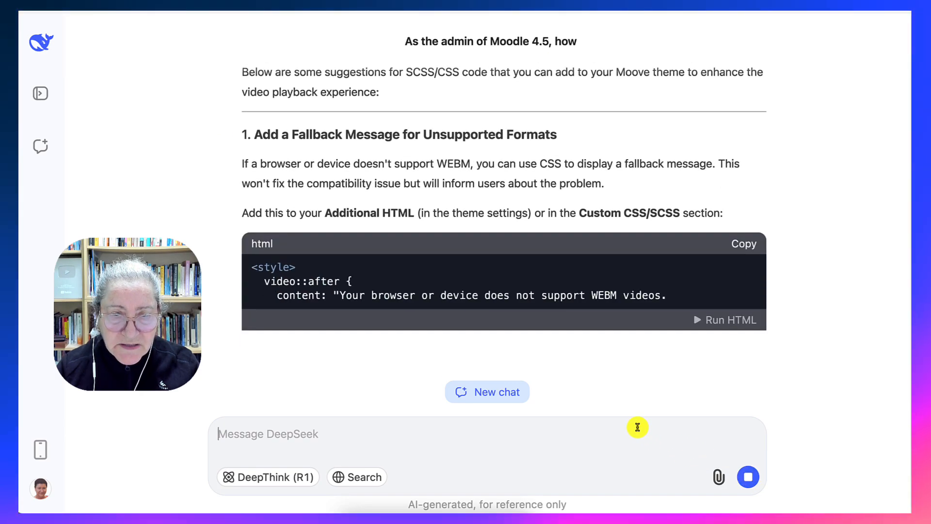
Follow the streaming reply to the fallback-message CSS block and preview its HTML snippet.
scroll("down", 3)
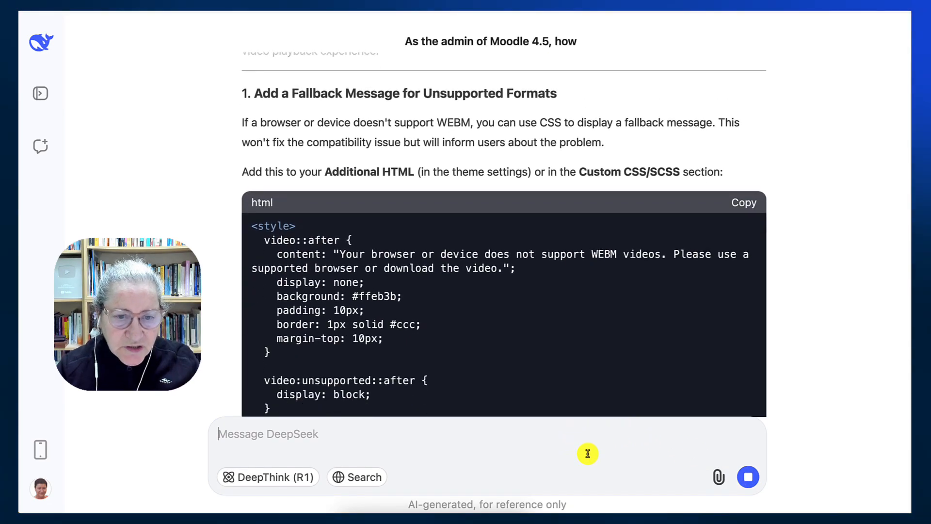
mouse_move(584, 398)
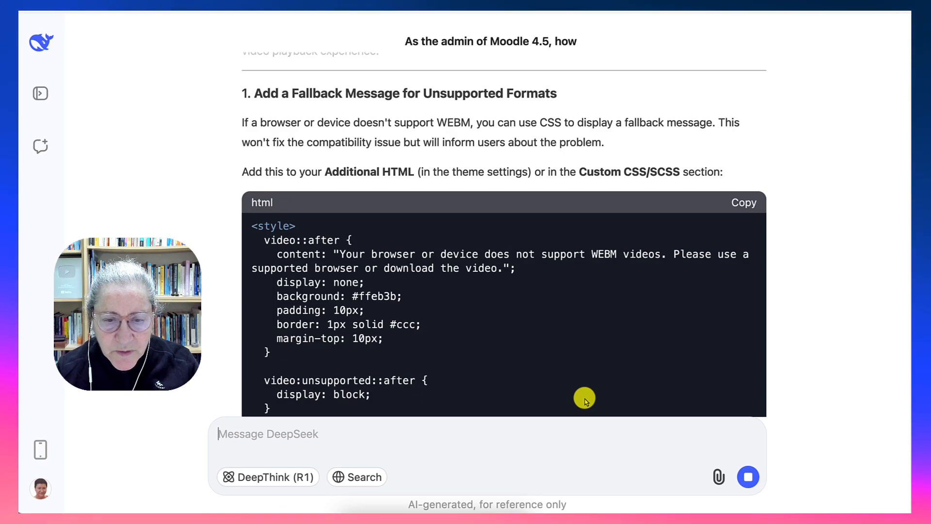
scroll("down", 3)
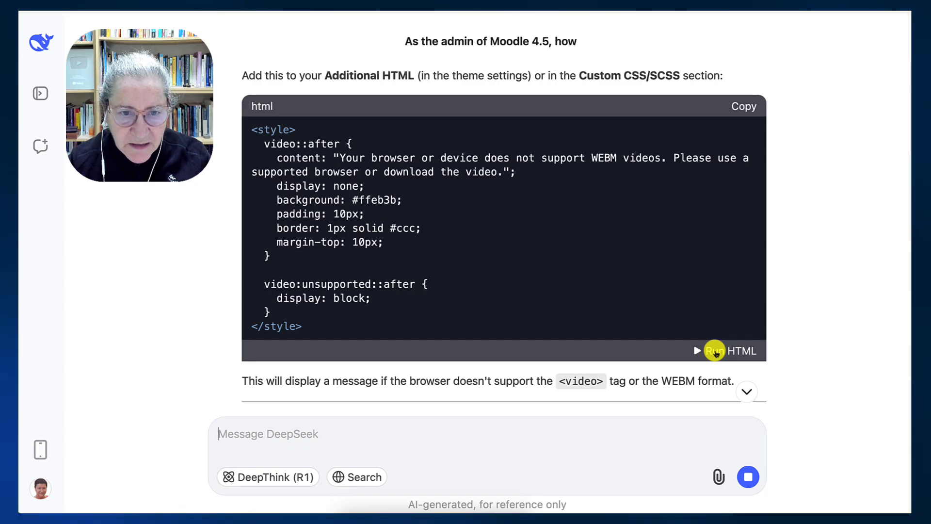
left_click(713, 350)
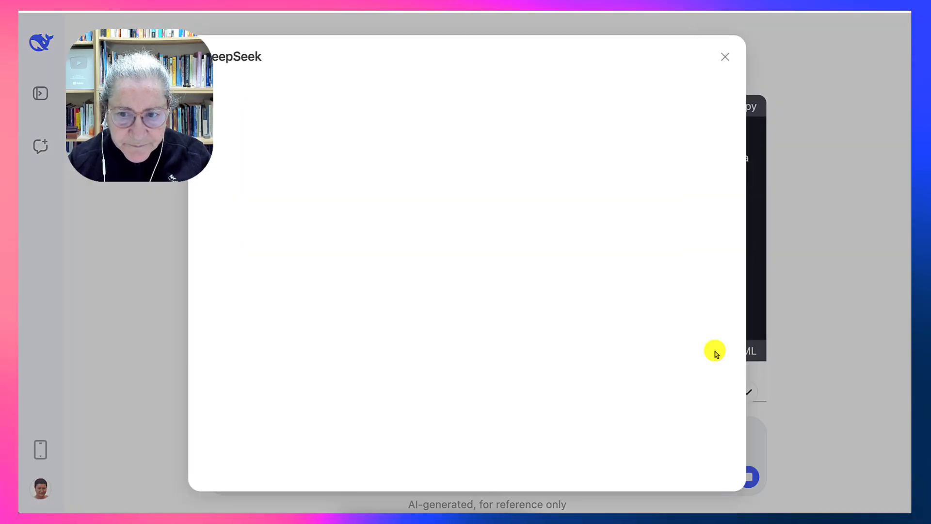
mouse_move(409, 349)
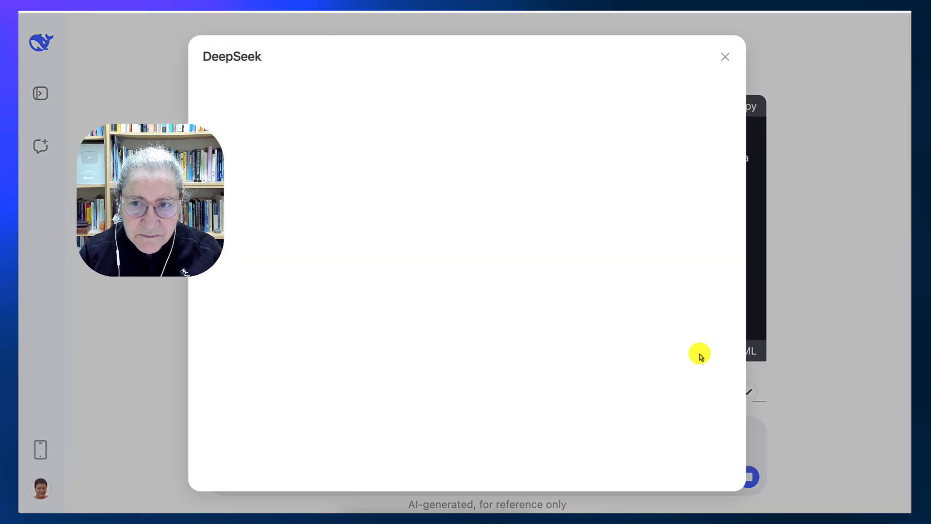
Close the empty HTML preview to show the fallback-message code block again.
left_click(725, 56)
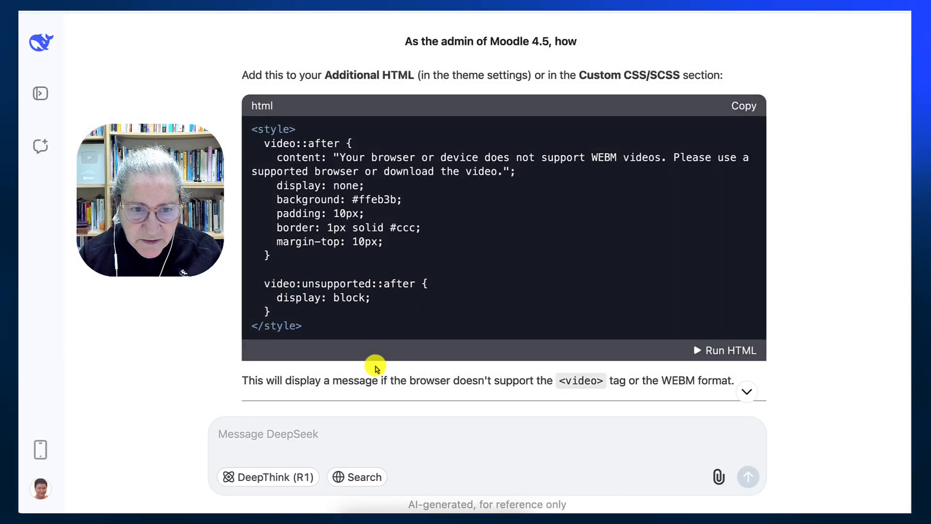
mouse_move(576, 351)
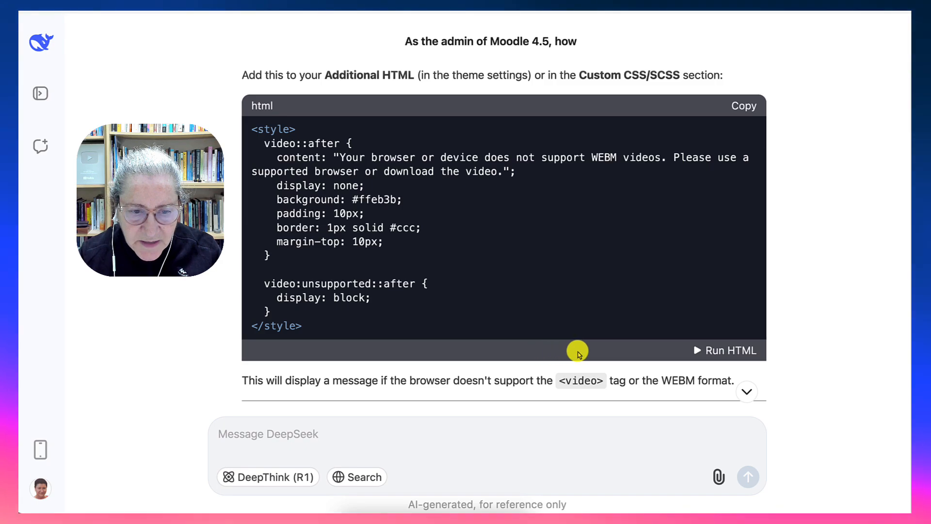
Scroll back to the reply's opening noting CSS/SCSS cannot directly fix WEBM compatibility on iOS.
scroll("up", 3)
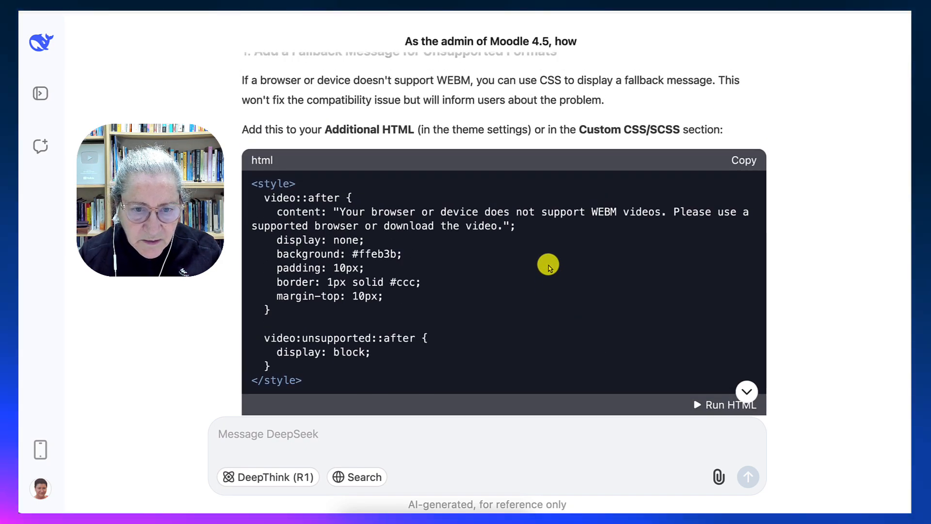
mouse_move(436, 139)
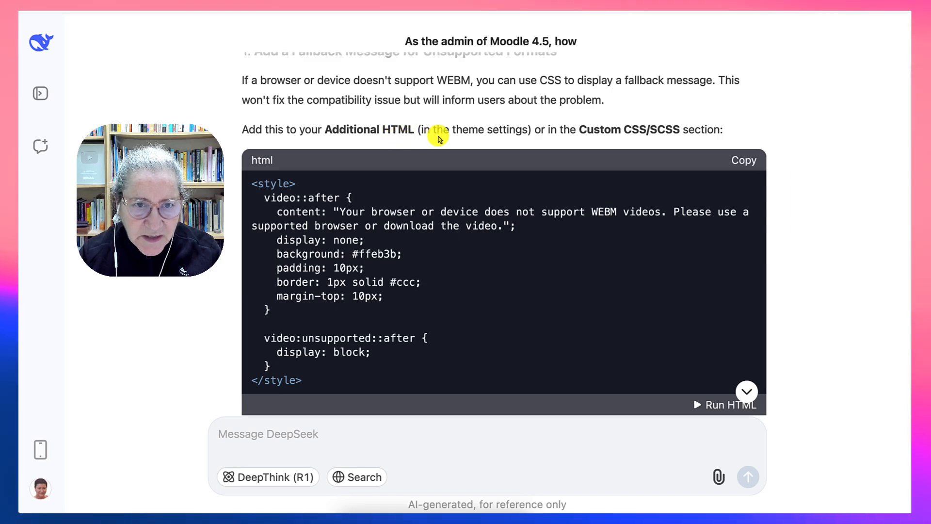
mouse_move(575, 141)
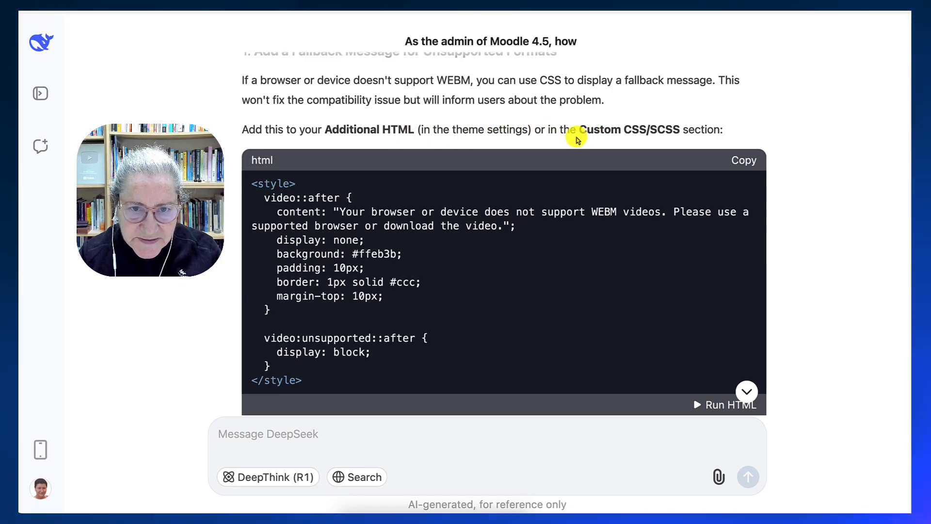
mouse_move(600, 164)
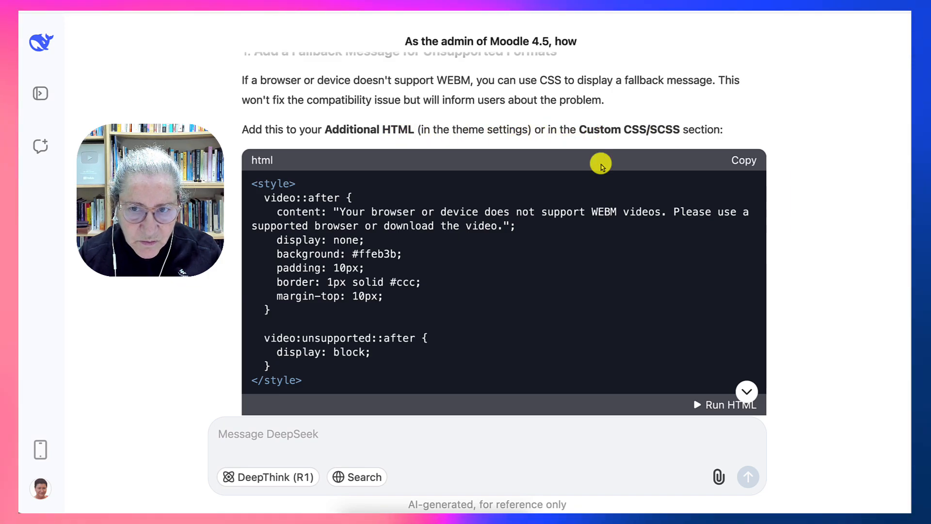
scroll("up", 3)
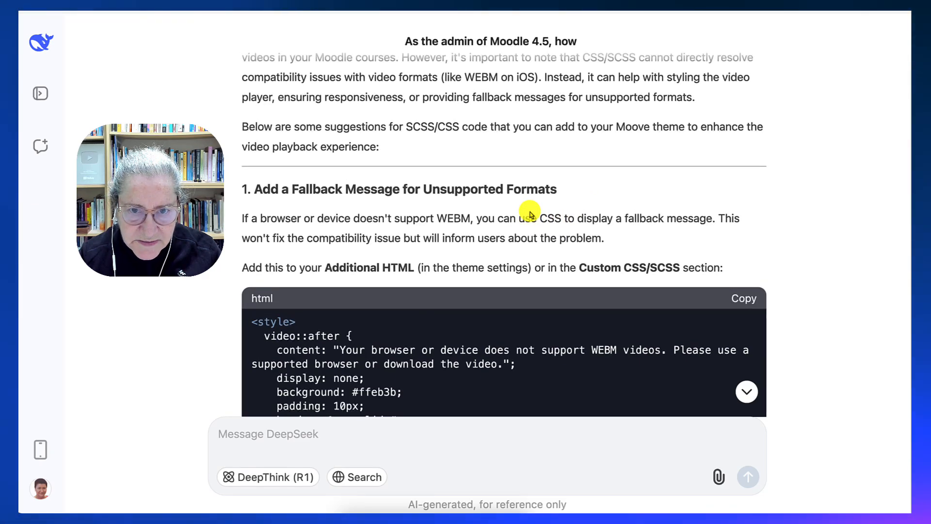
scroll("up", 3)
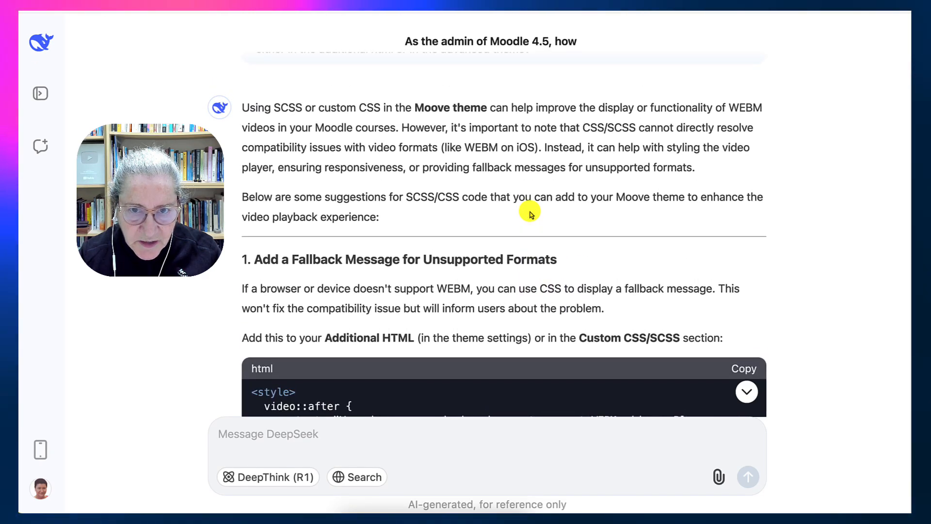
mouse_move(498, 120)
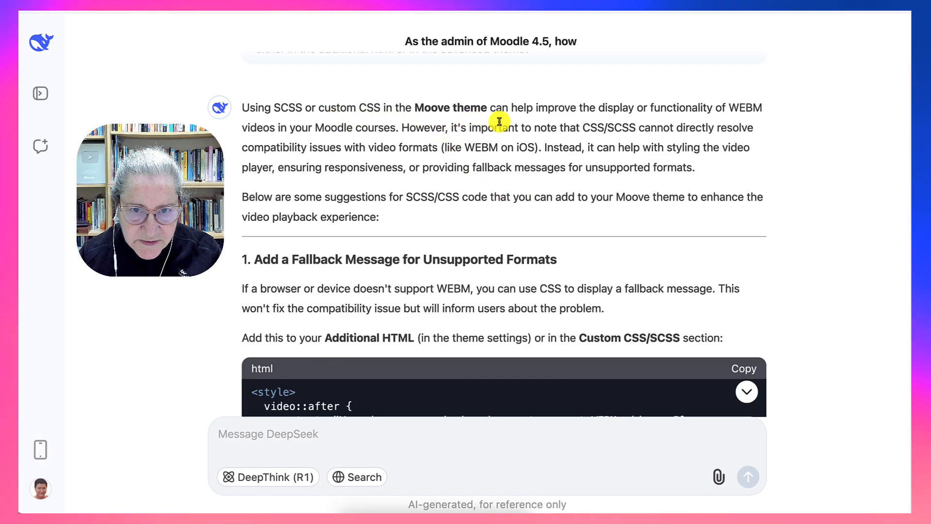
mouse_move(737, 127)
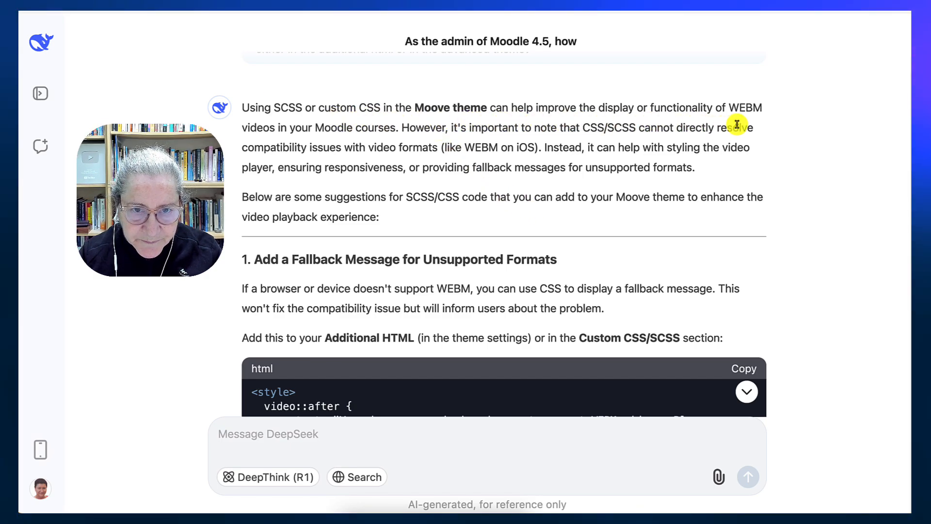
mouse_move(369, 157)
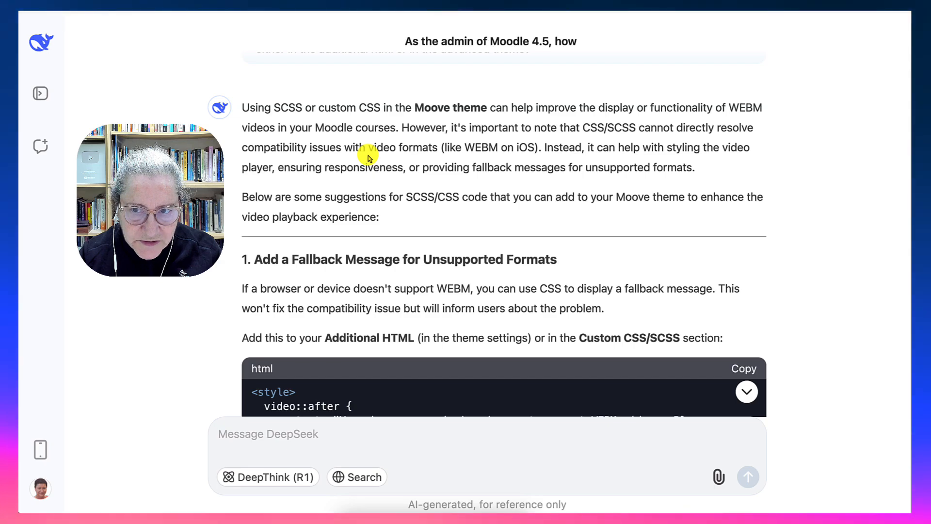
mouse_move(530, 148)
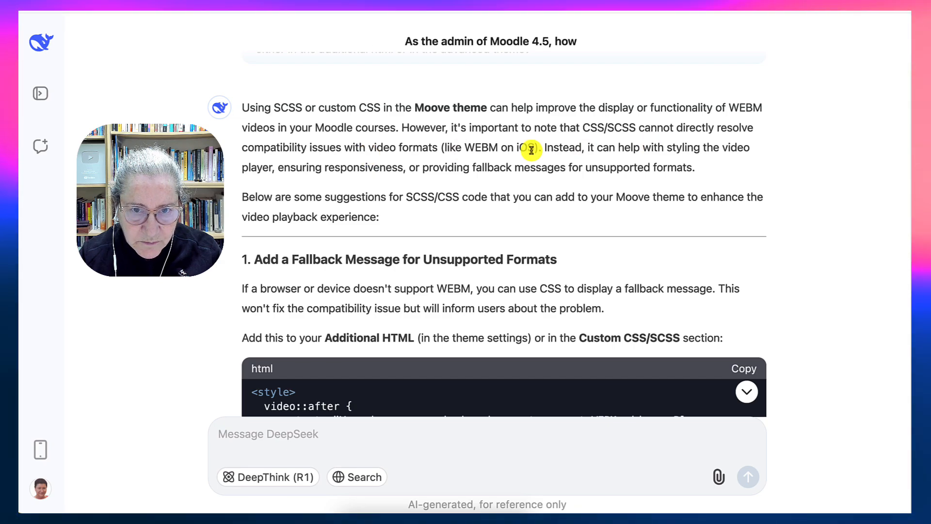
mouse_move(375, 159)
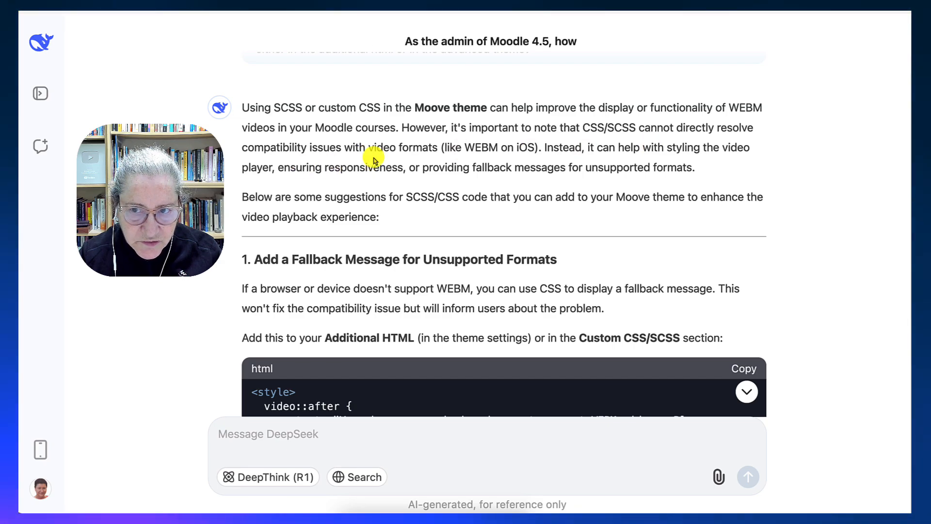
mouse_move(517, 146)
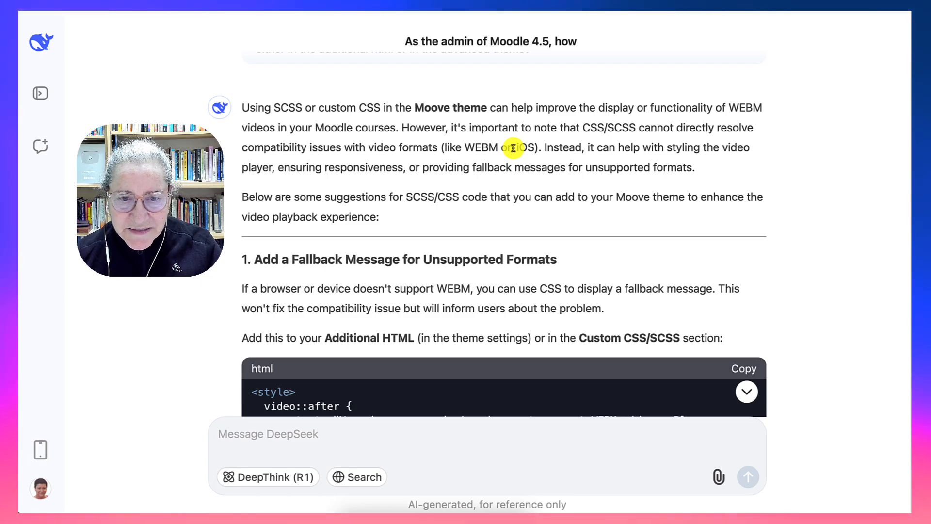
mouse_move(420, 183)
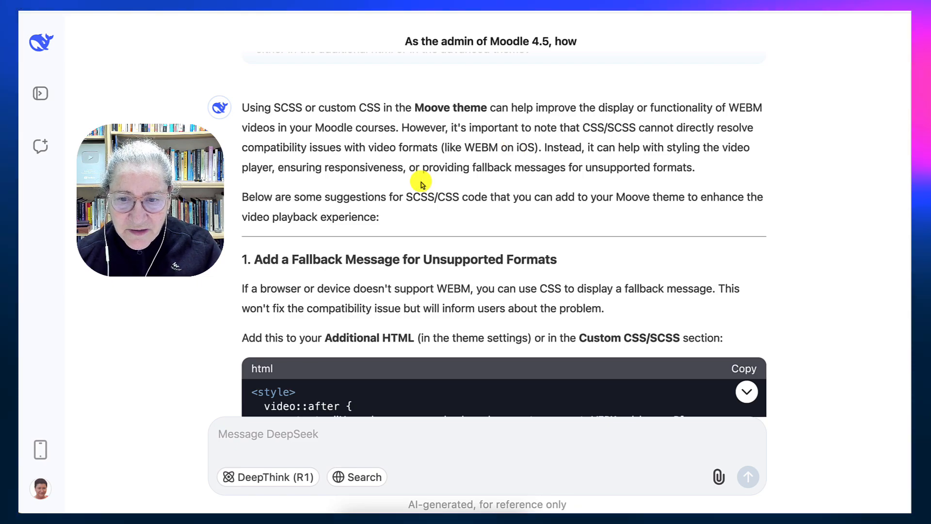
mouse_move(369, 173)
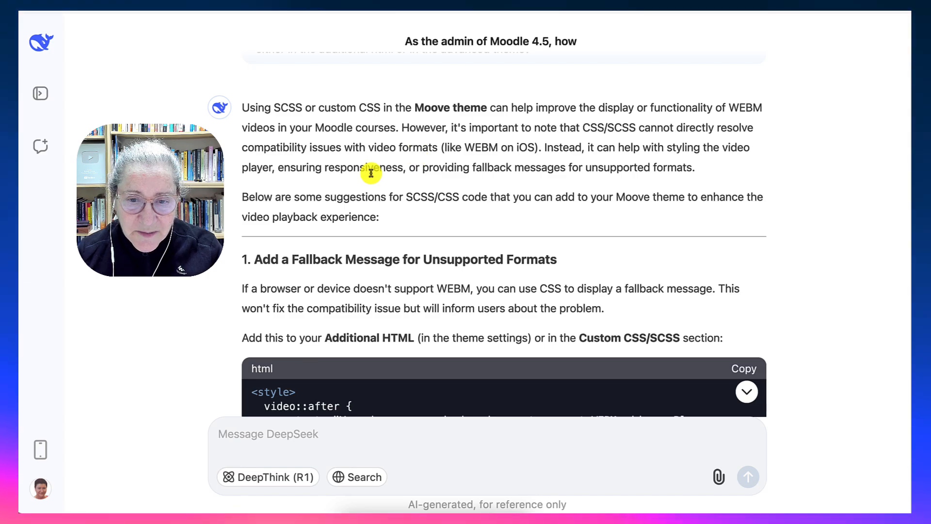
mouse_move(673, 201)
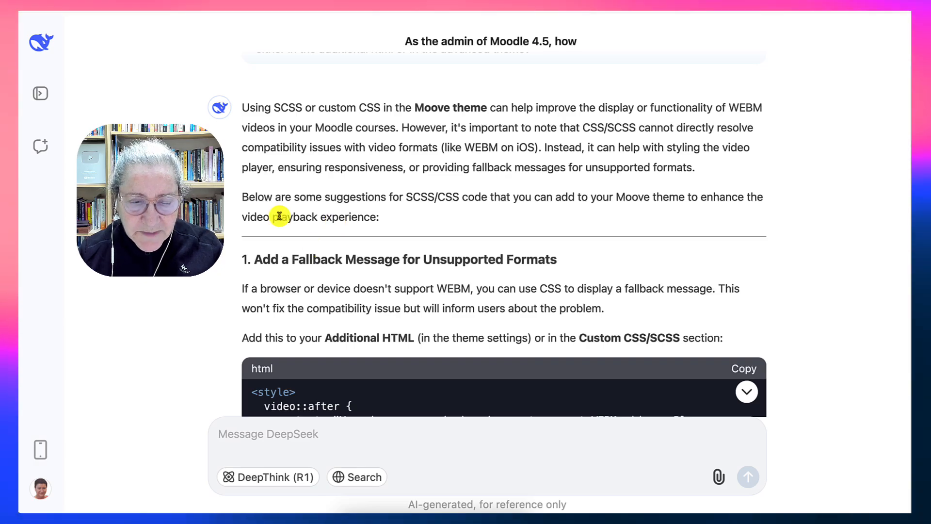
Scroll past the fallback HTML and video-player SCSS to section 3, Force iOS Devices to Use MP4.
scroll("down", 3)
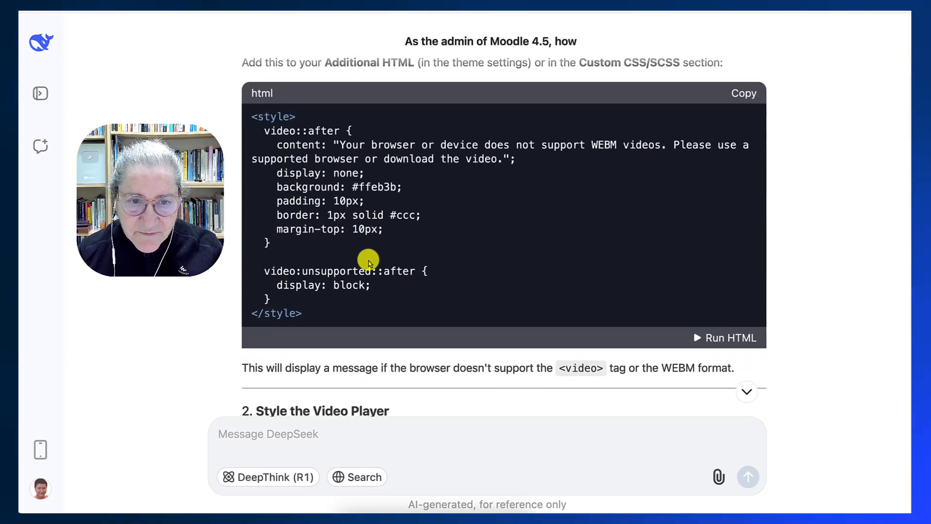
scroll("down", 3)
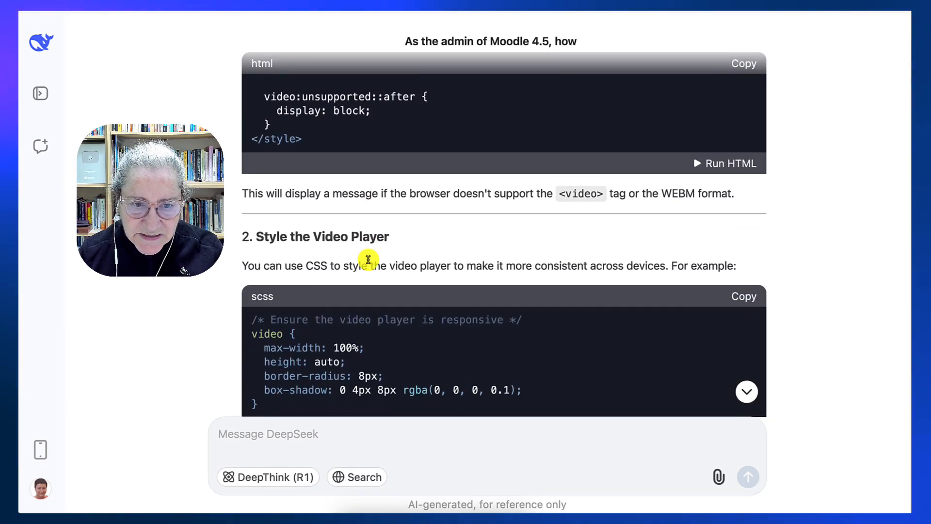
scroll("down", 3)
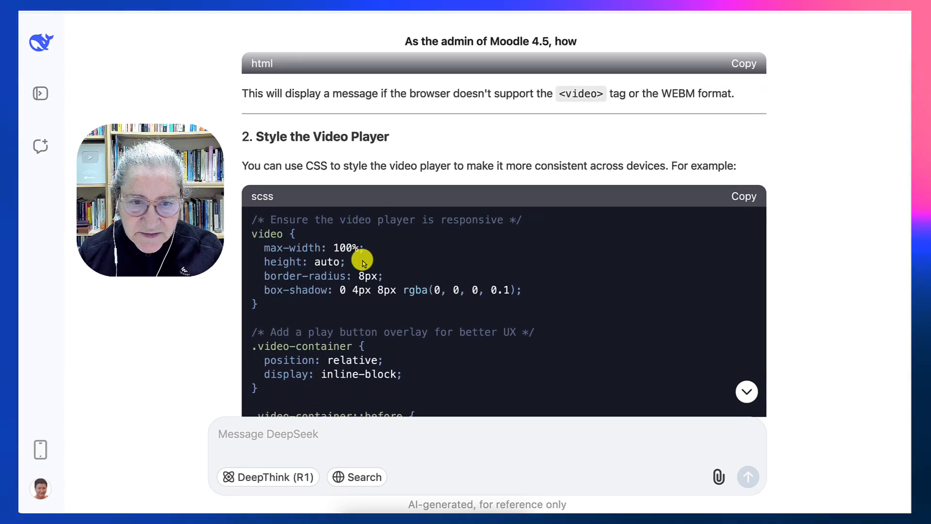
scroll("down", 3)
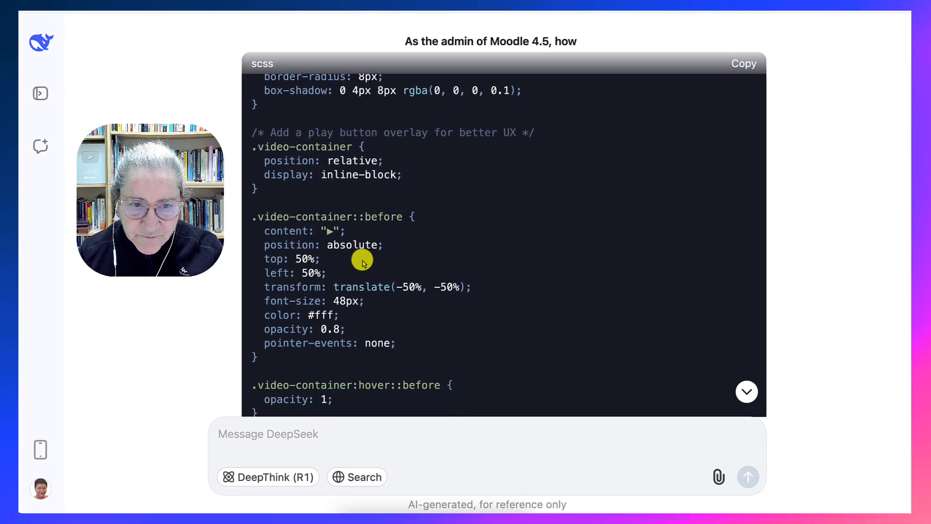
scroll("down", 3)
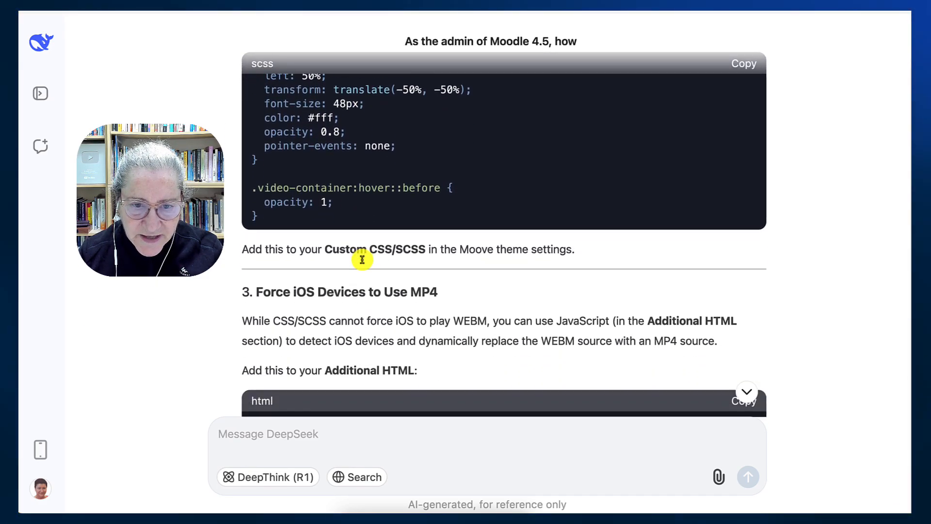
scroll("down", 3)
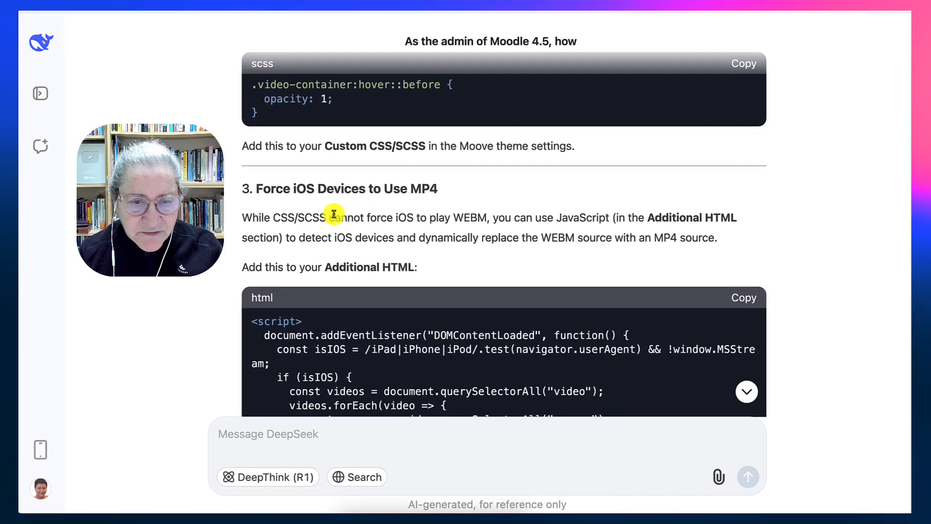
mouse_move(416, 209)
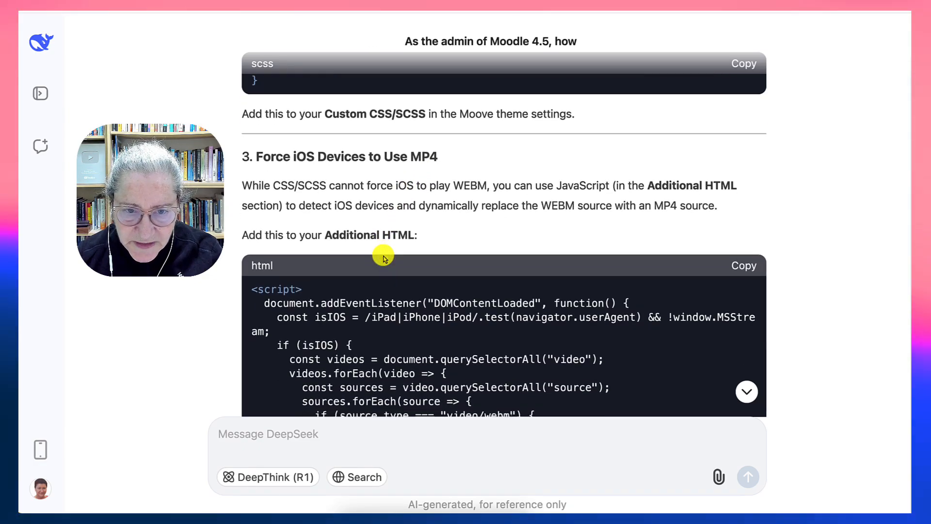
Scroll through the iOS MP4-swap JavaScript and its explanation to section 4 on download links.
scroll("down", 3)
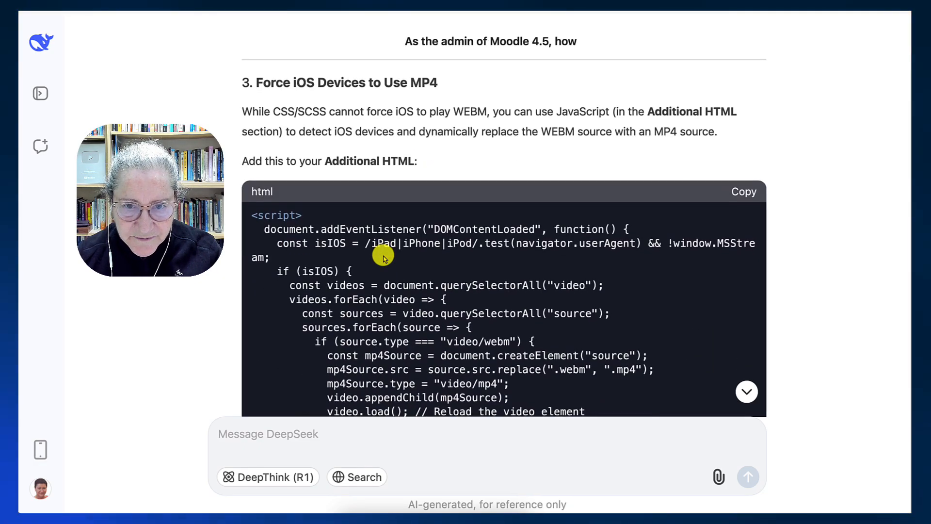
scroll("down", 3)
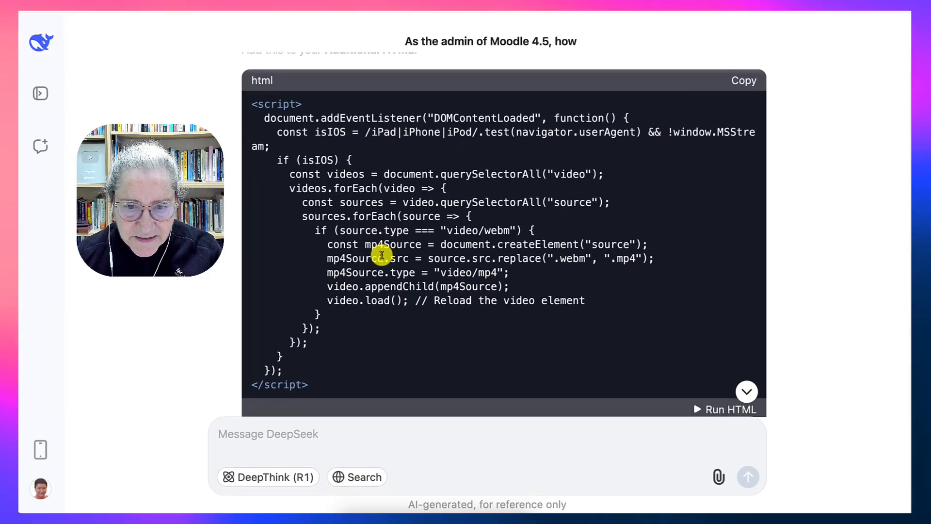
scroll("down", 3)
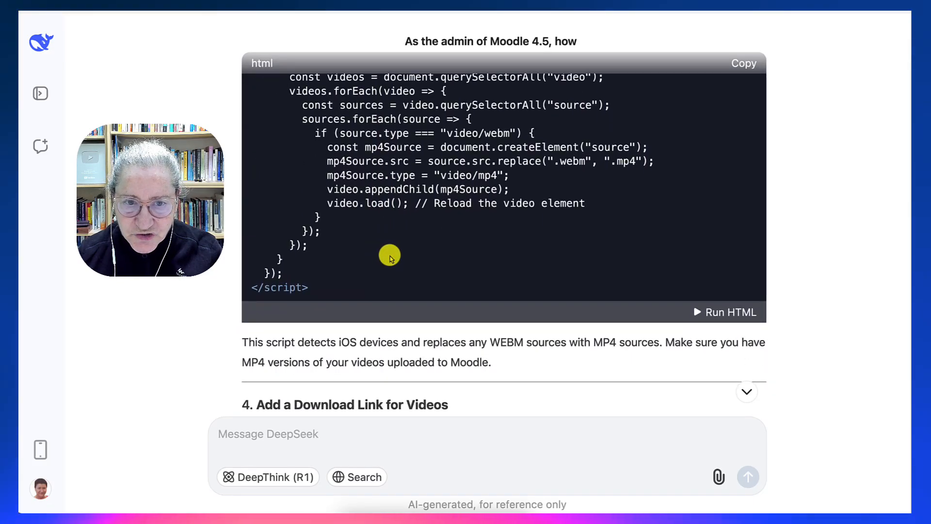
scroll("down", 3)
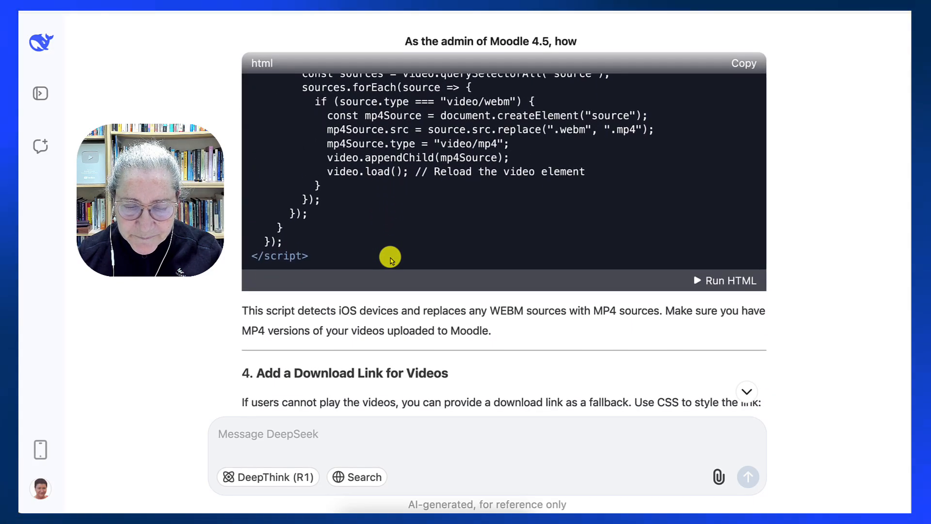
scroll("down", 3)
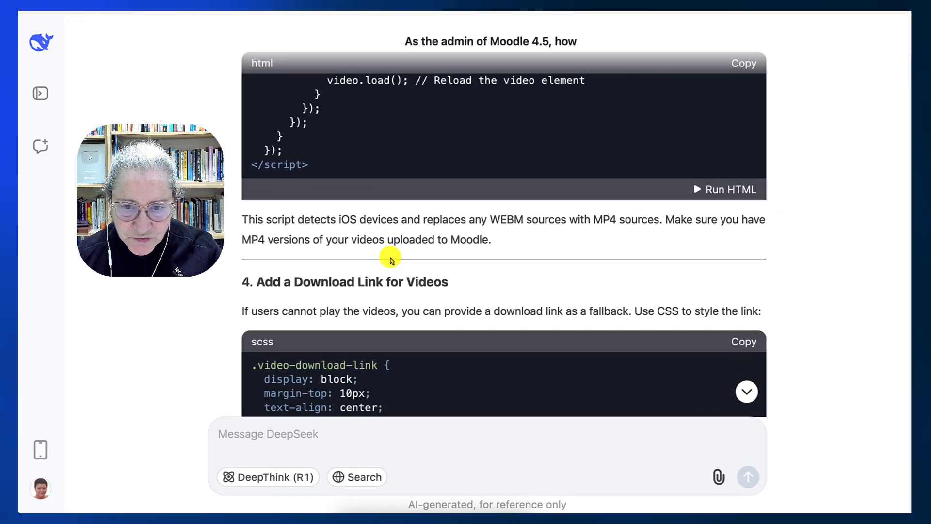
Scroll through download links, responsive embedding and debugging sections to the closing Summary.
scroll("down", 3)
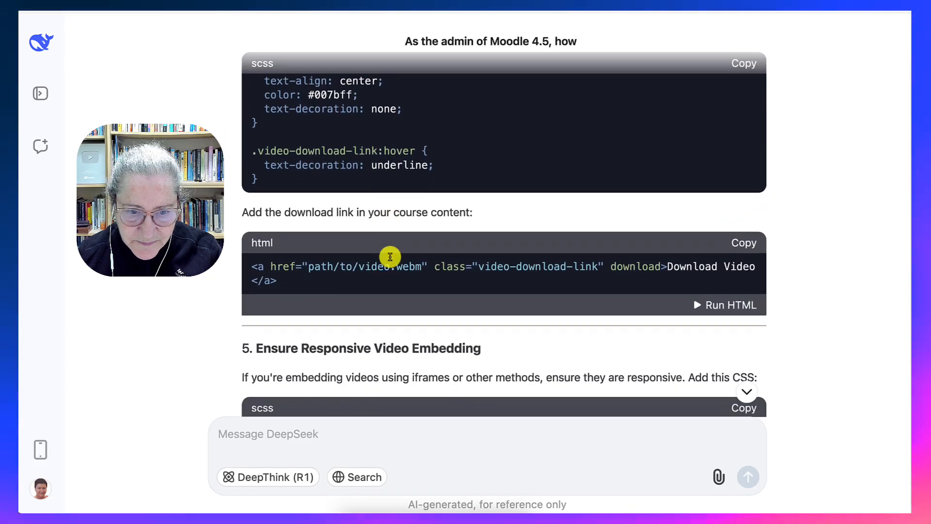
scroll("down", 3)
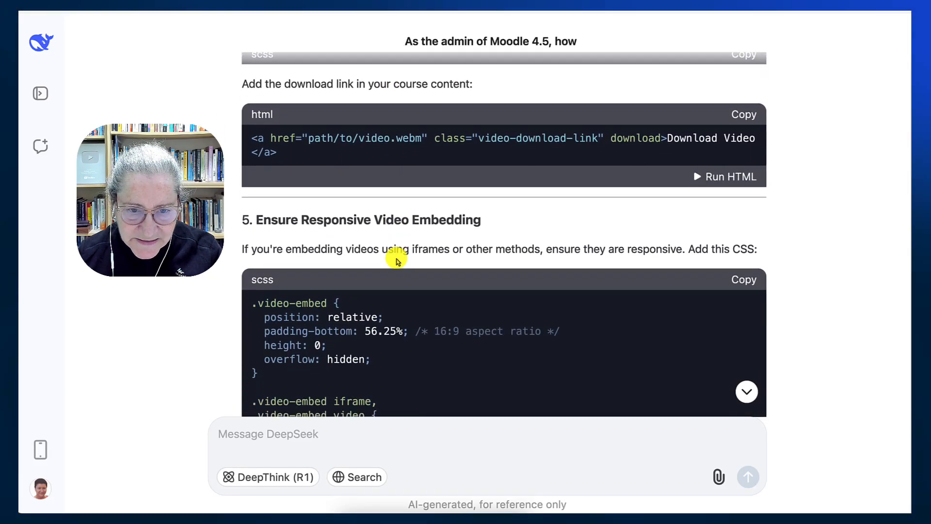
scroll("down", 3)
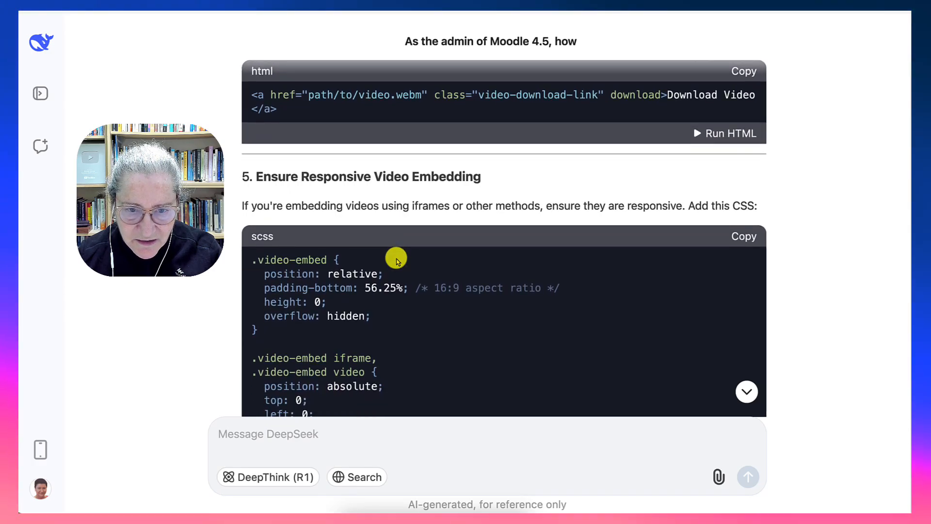
scroll("down", 3)
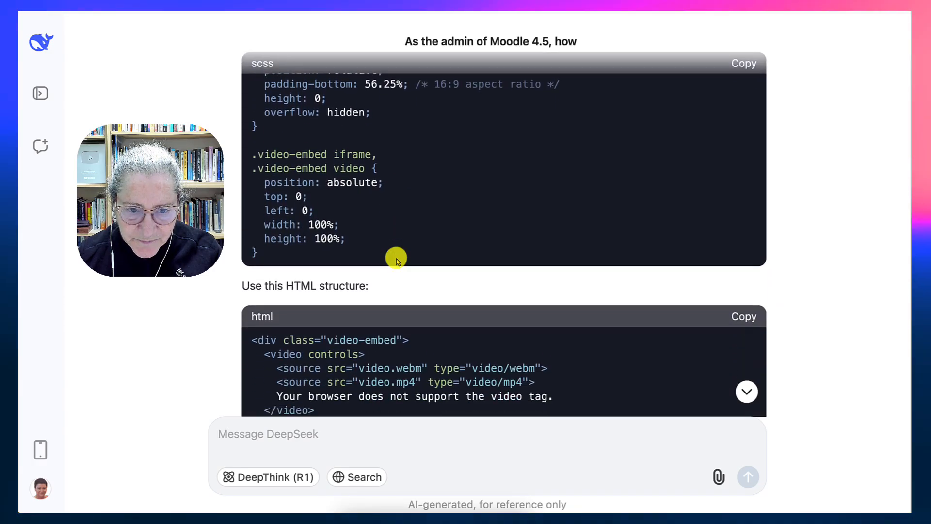
scroll("down", 3)
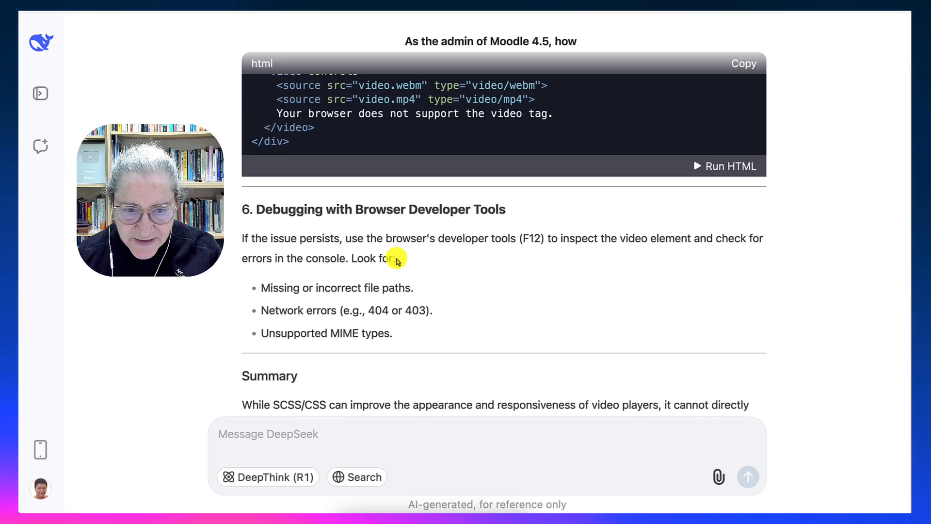
scroll("down", 3)
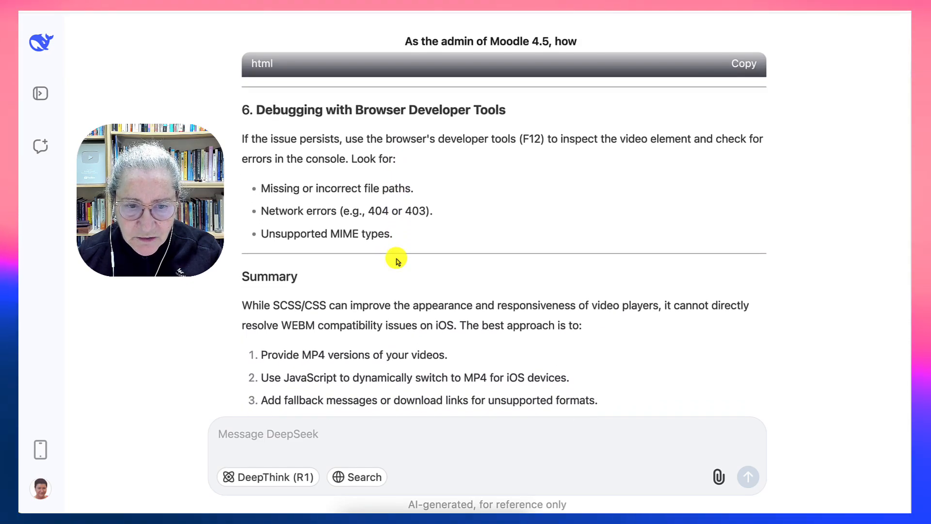
scroll("down", 3)
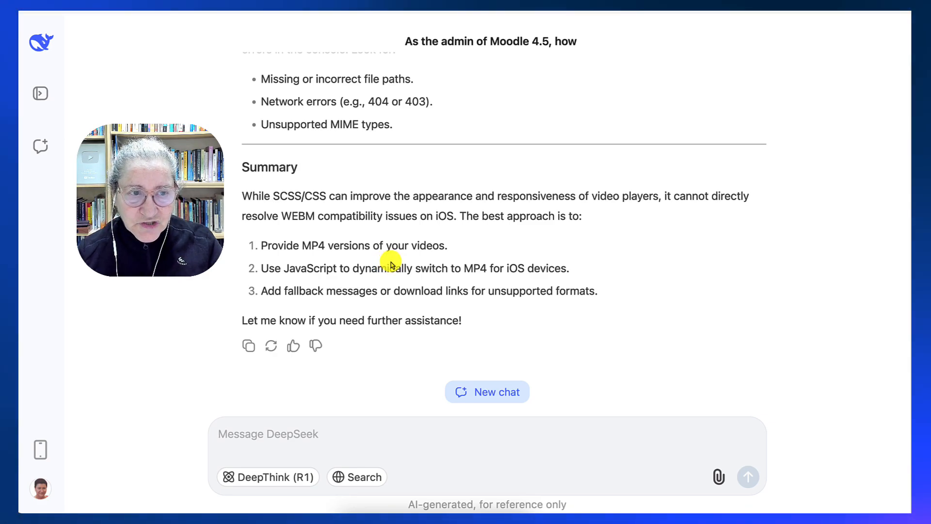
scroll("up", 3)
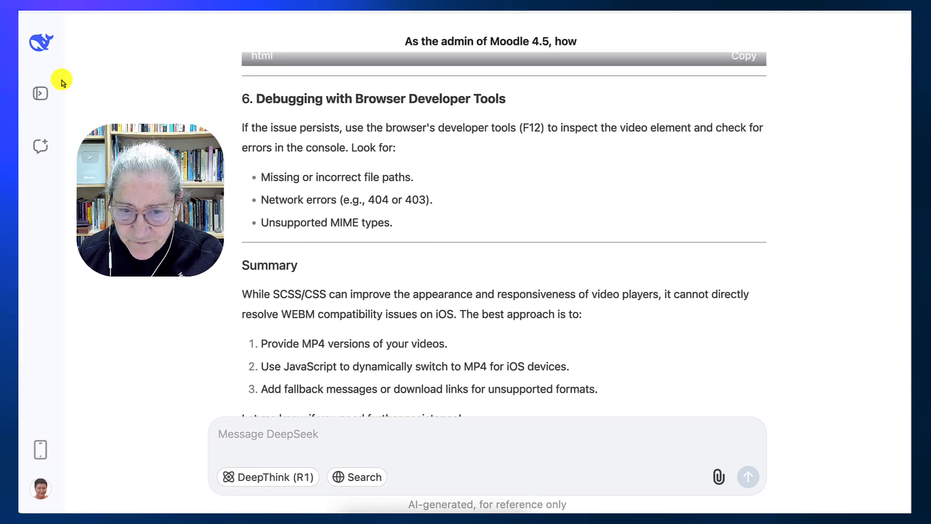
mouse_move(532, 23)
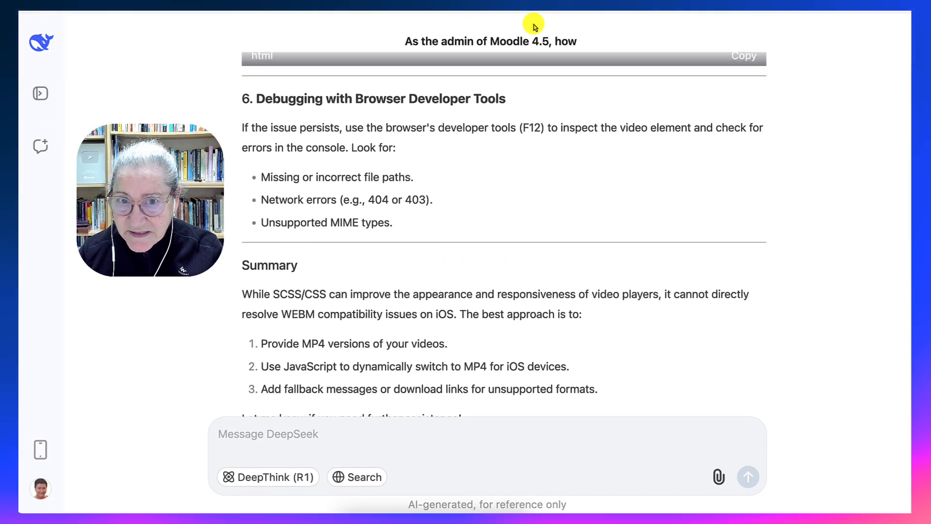
mouse_move(41, 94)
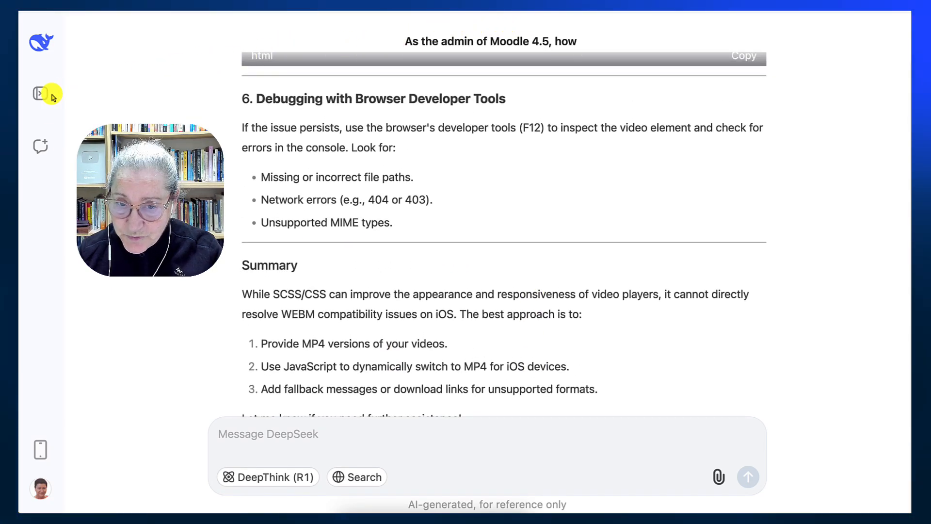
mouse_move(40, 146)
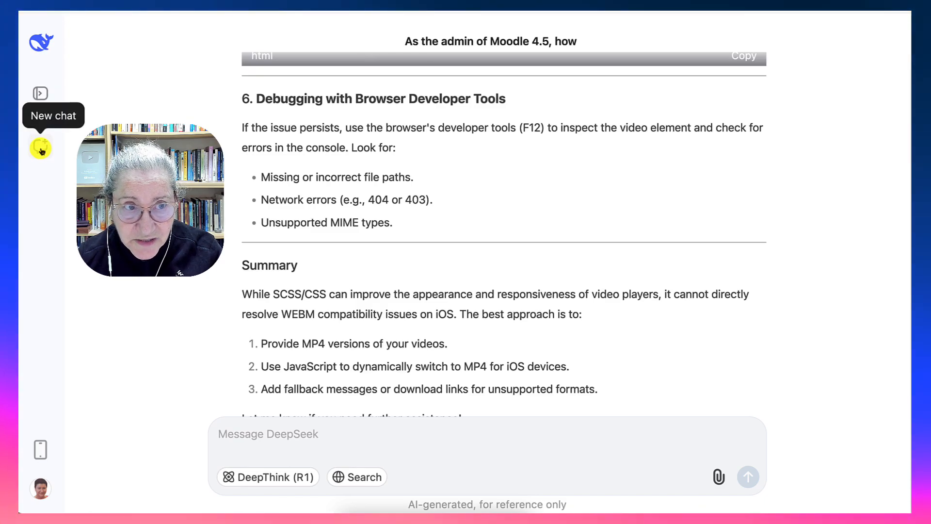